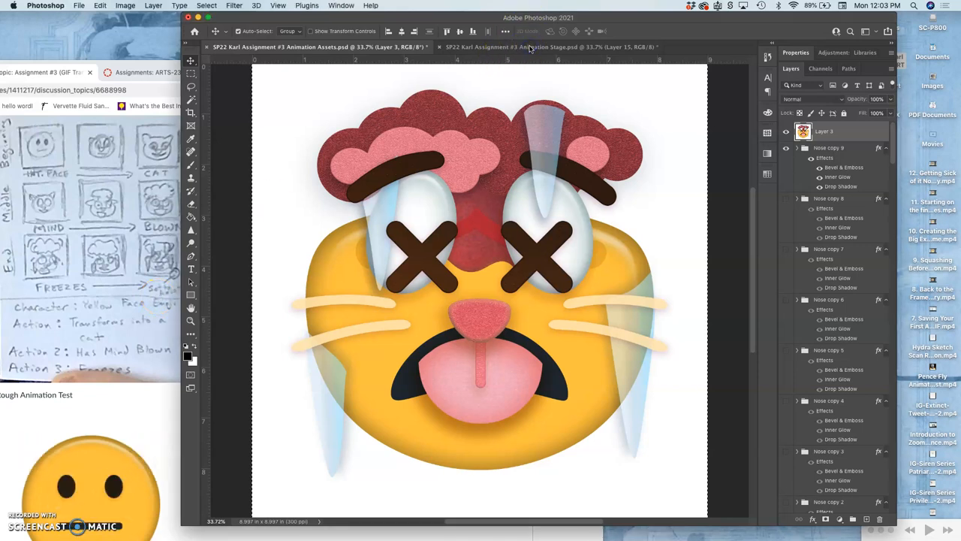
- Scale Brain Clouds Top copy 5 with Free Transform, then select the Eyebrows copy group
click(548, 47)
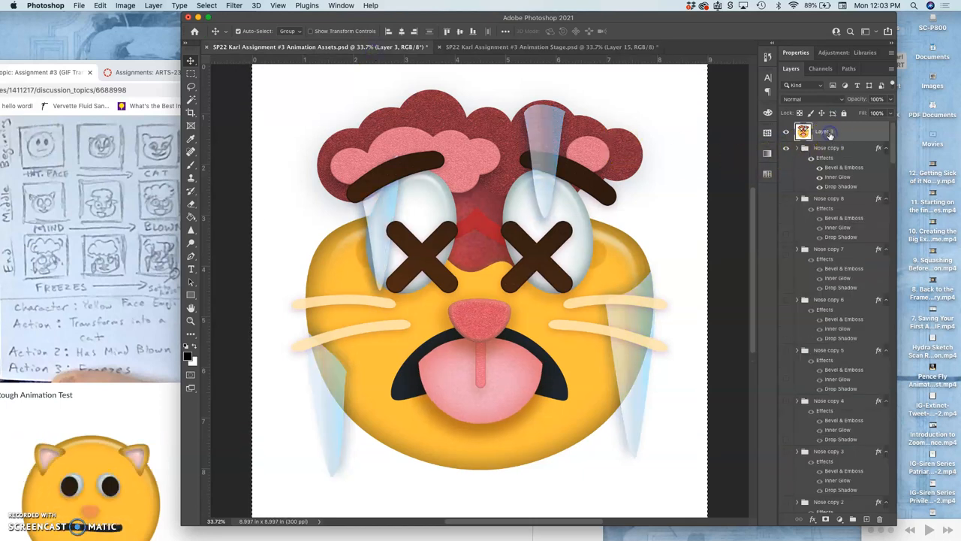
click(828, 127)
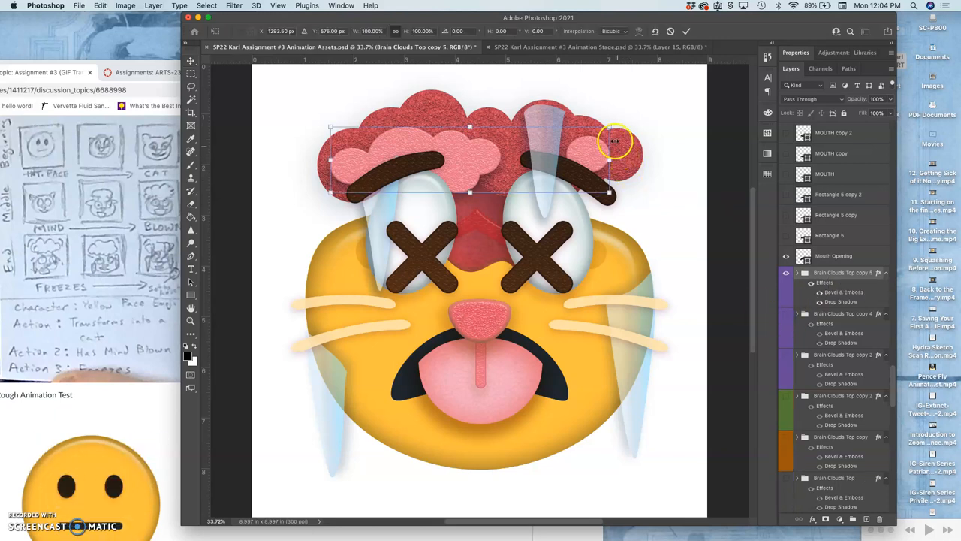
drag(614, 132, 606, 131)
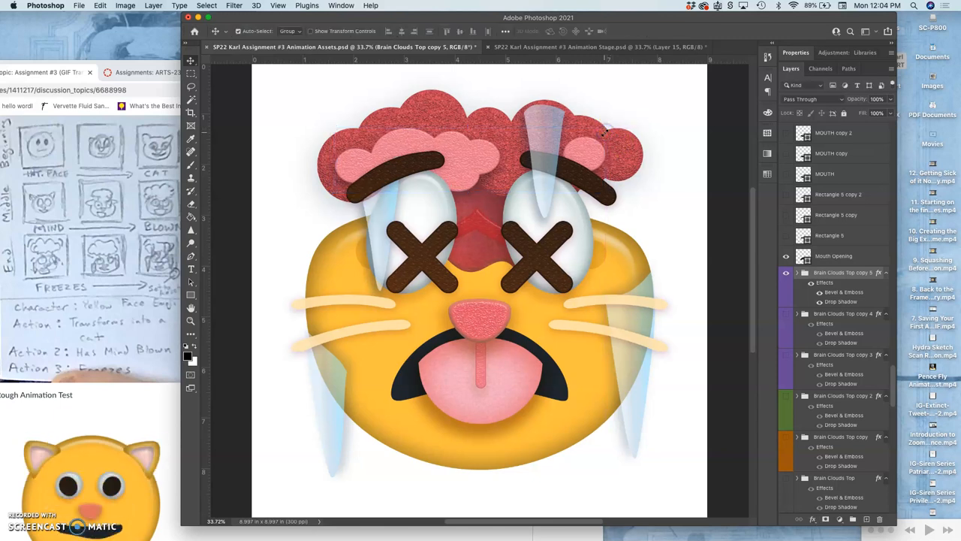
click(594, 47)
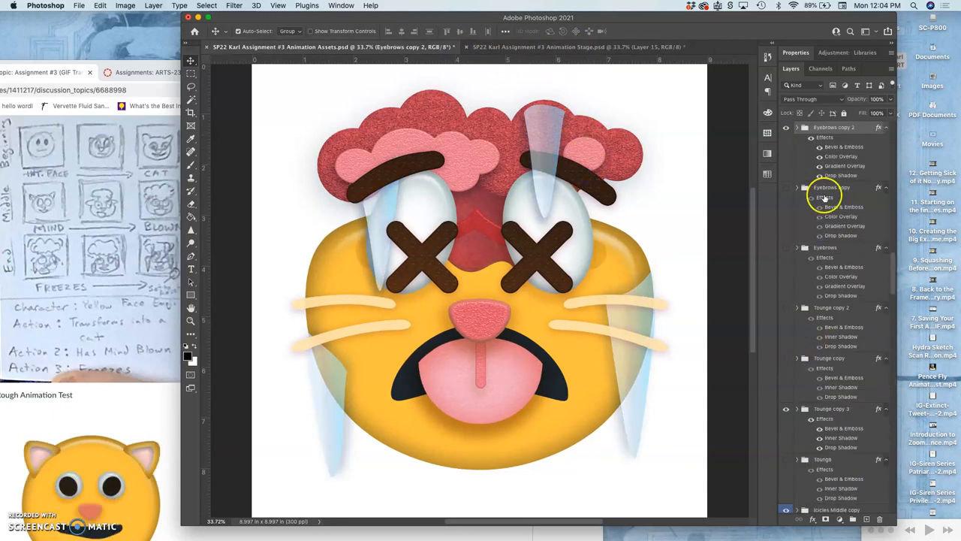
click(787, 188)
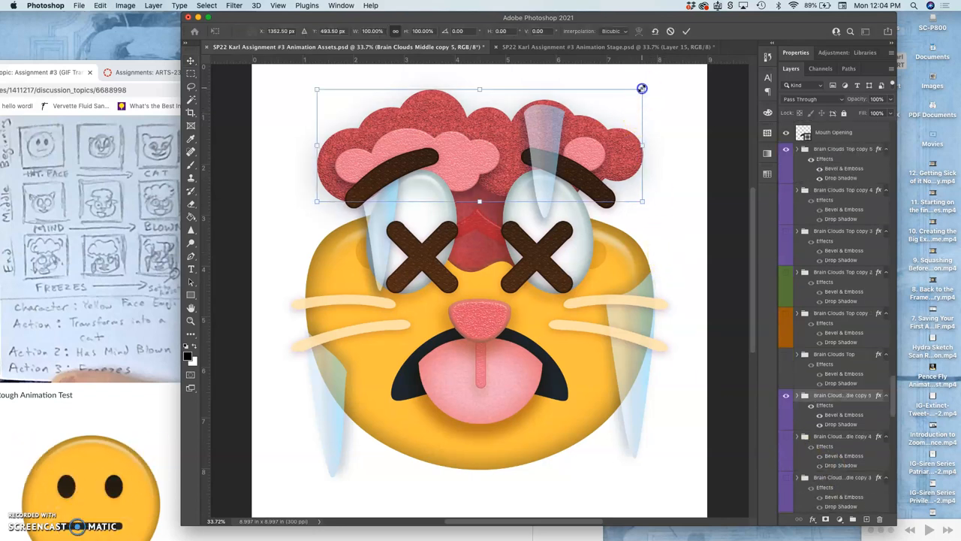
- Squash Brain Clouds Middle copy 5 vertically to about 97% height
drag(642, 89, 639, 90)
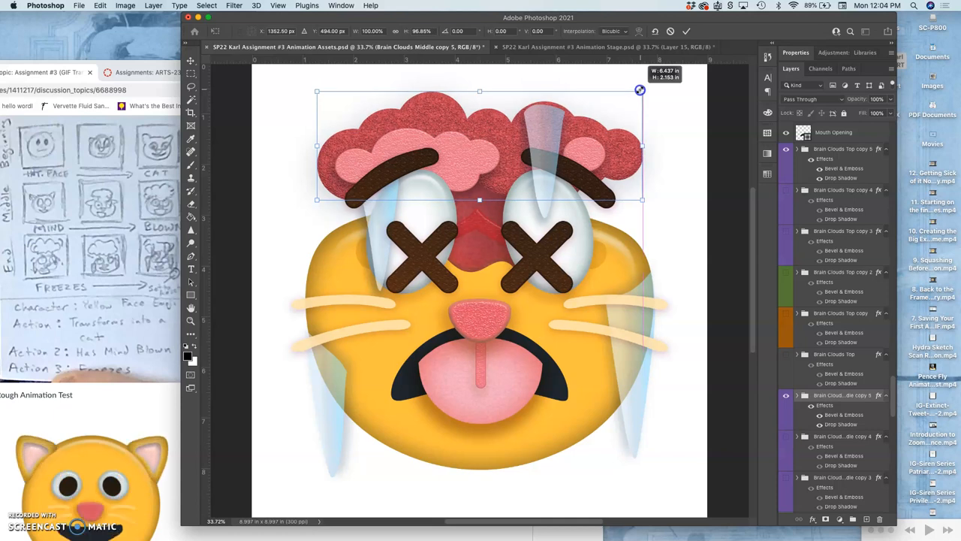
drag(639, 90, 637, 92)
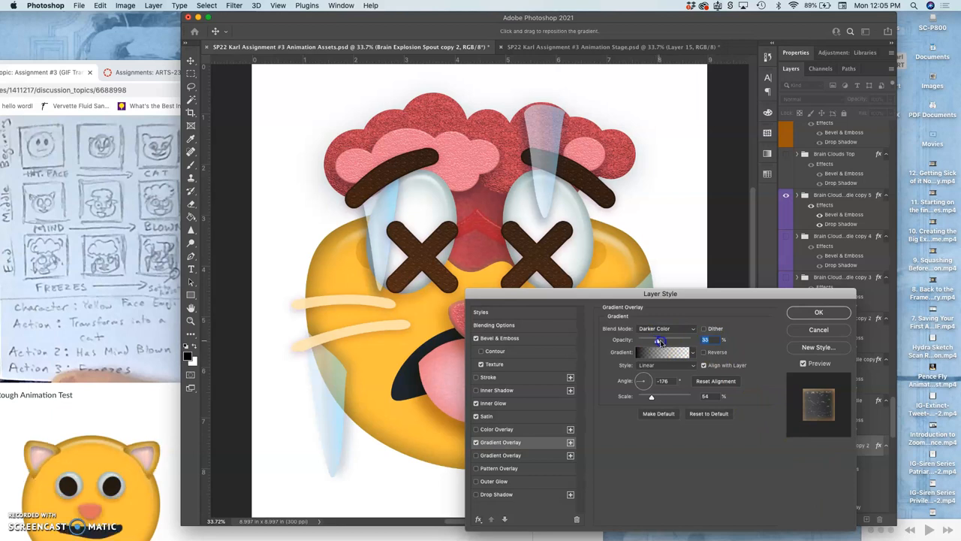
- Adjust the spout's gradient overlay, then compare the Assets and Stage documents
drag(659, 340, 666, 340)
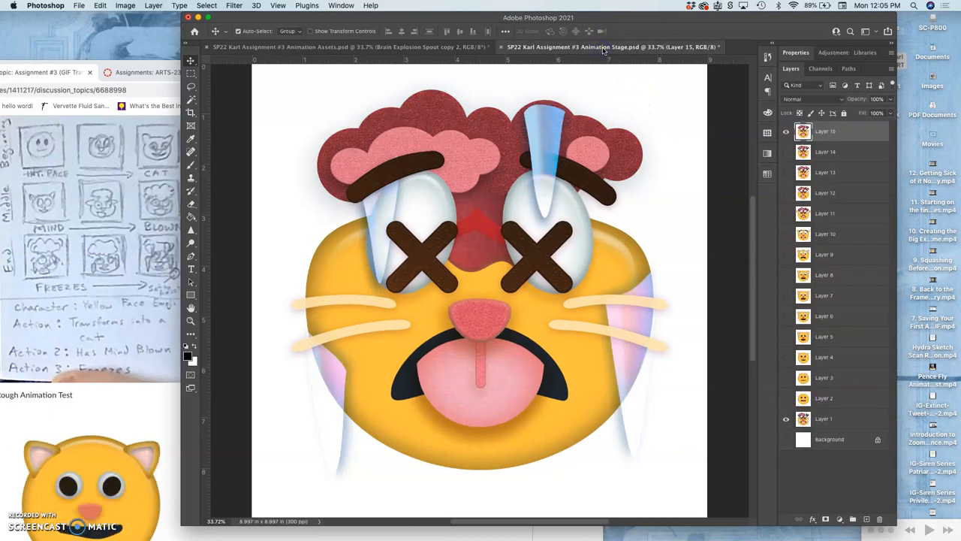
click(345, 46)
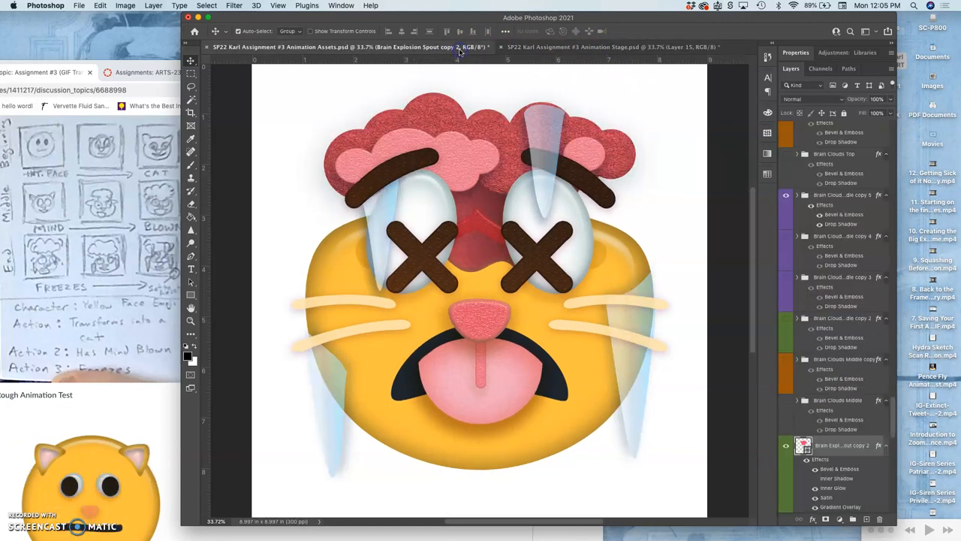
click(612, 46)
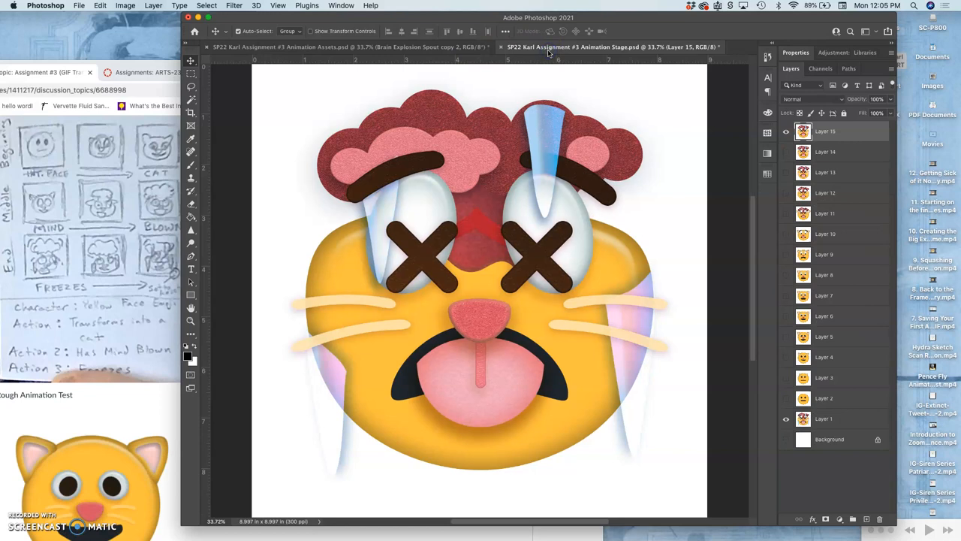
click(345, 46)
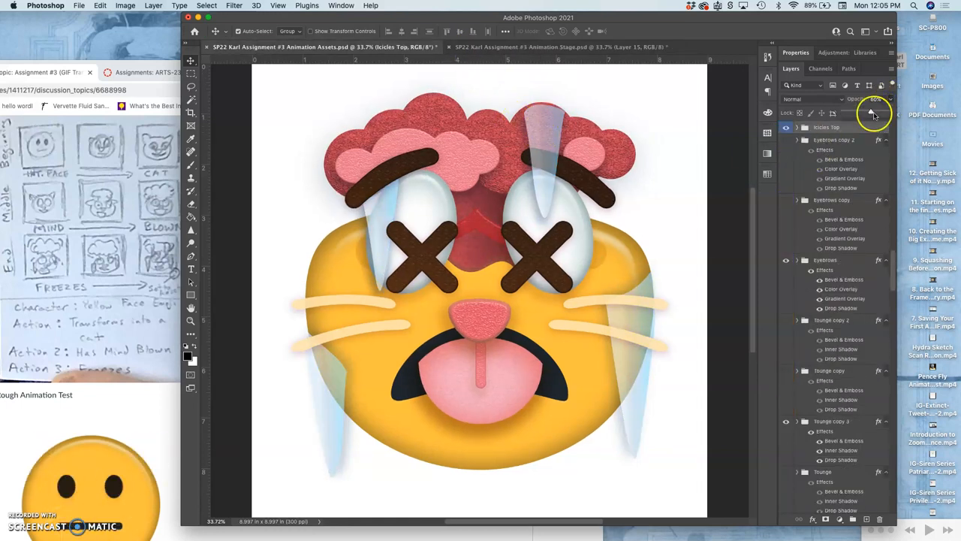
- Lower the Icicles Top opacity to 80% and confirm it
drag(871, 113, 877, 113)
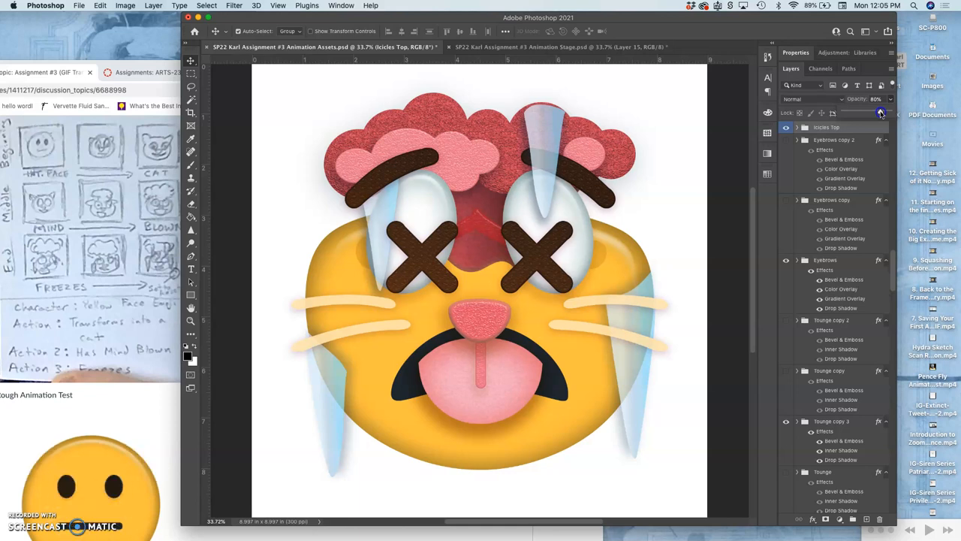
click(559, 47)
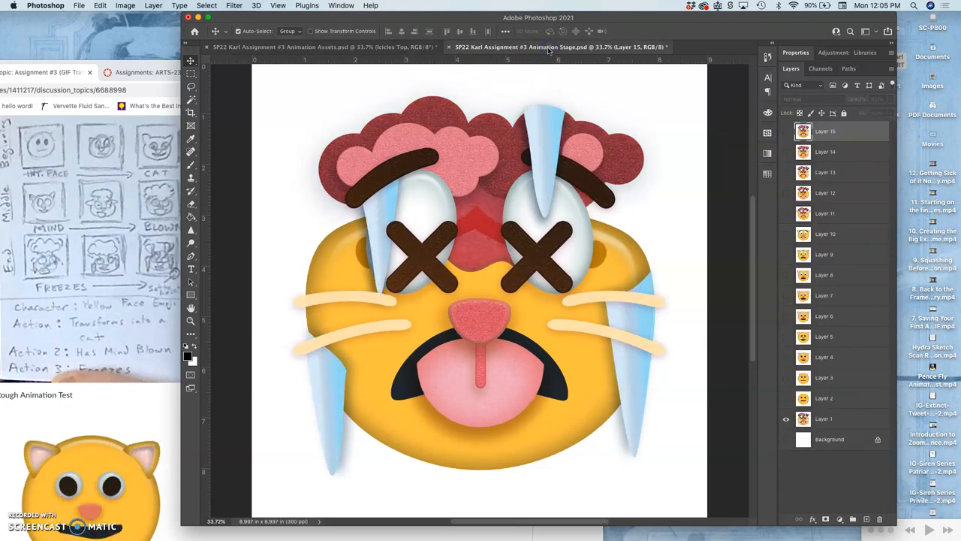
- Merge the Nose copy 9 group into a single layer in the Assets file
click(786, 132)
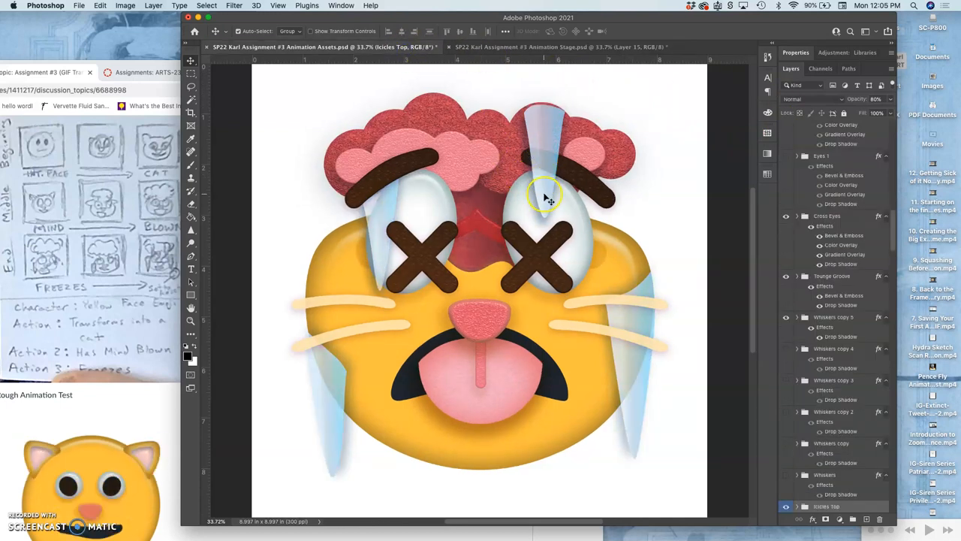
scroll(down, 3)
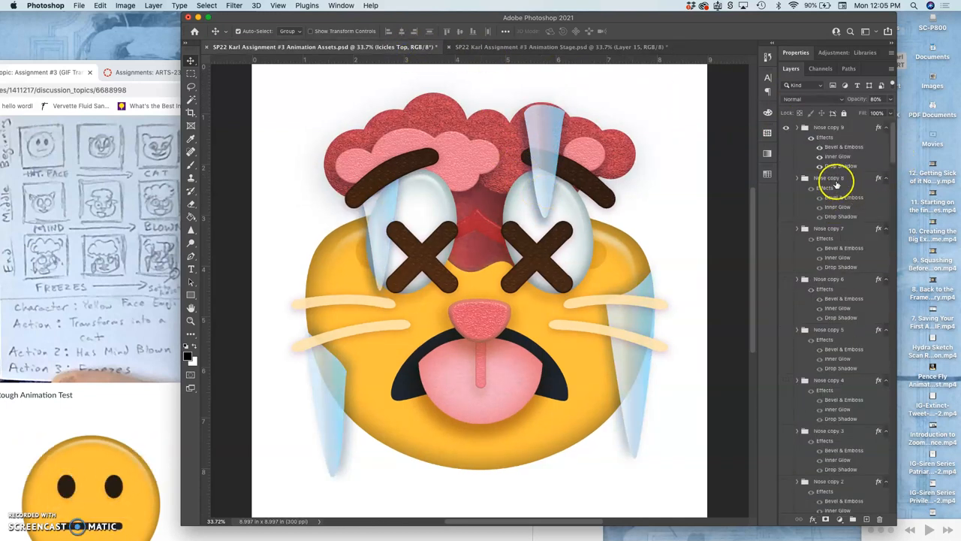
click(829, 126)
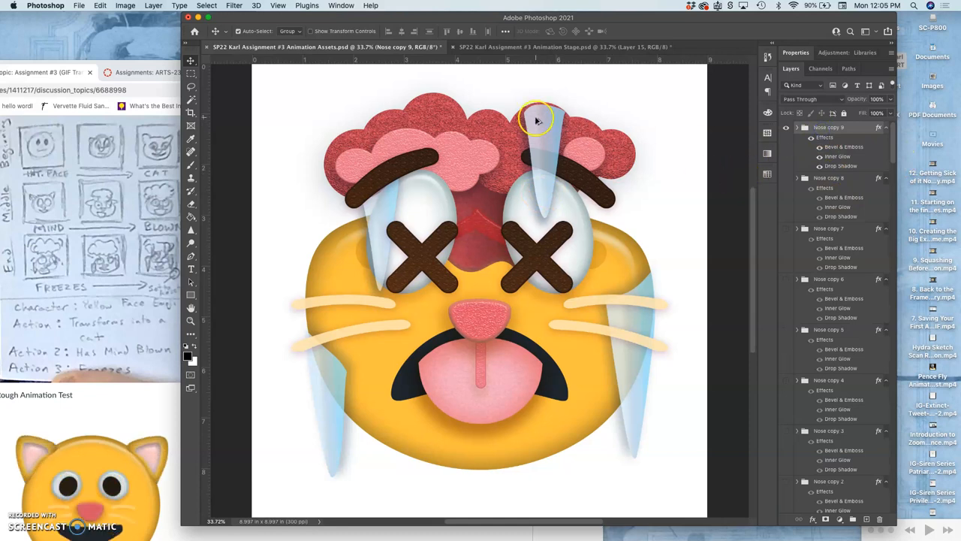
click(153, 5)
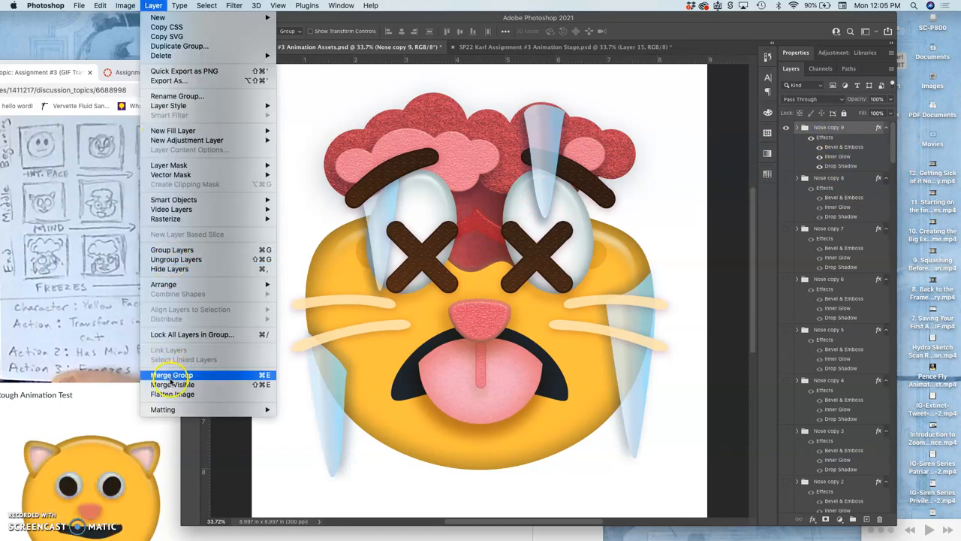
click(173, 375)
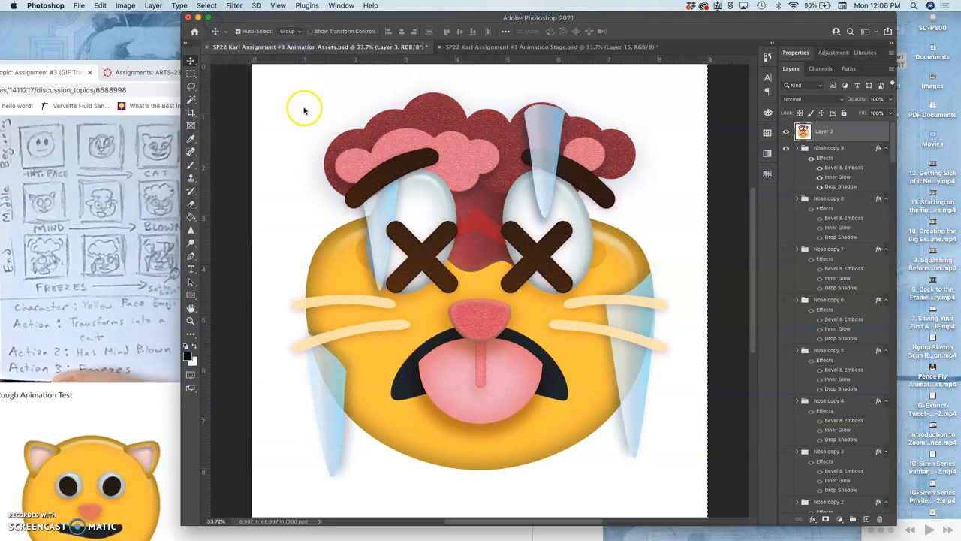
- Paste the merged frame into the Stage file as Layer 16
click(100, 6)
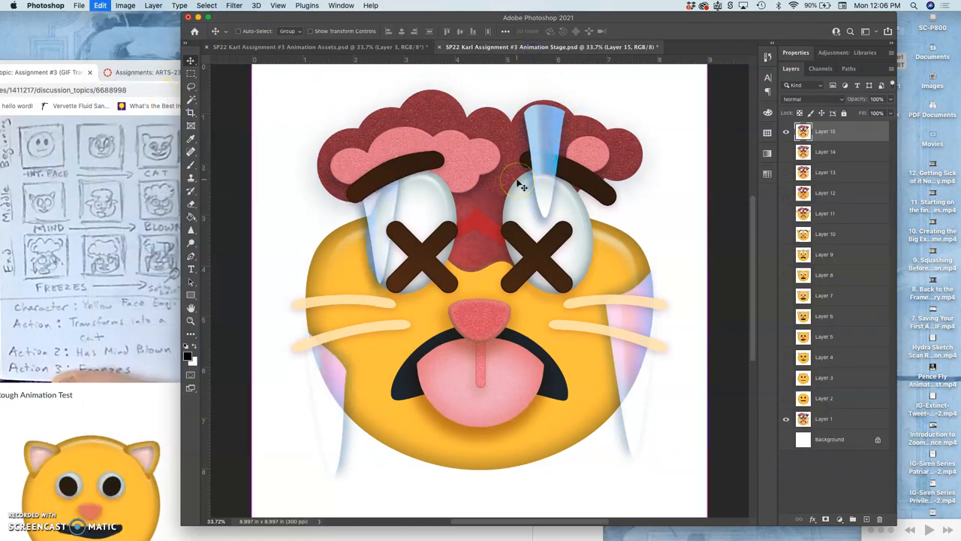
click(786, 132)
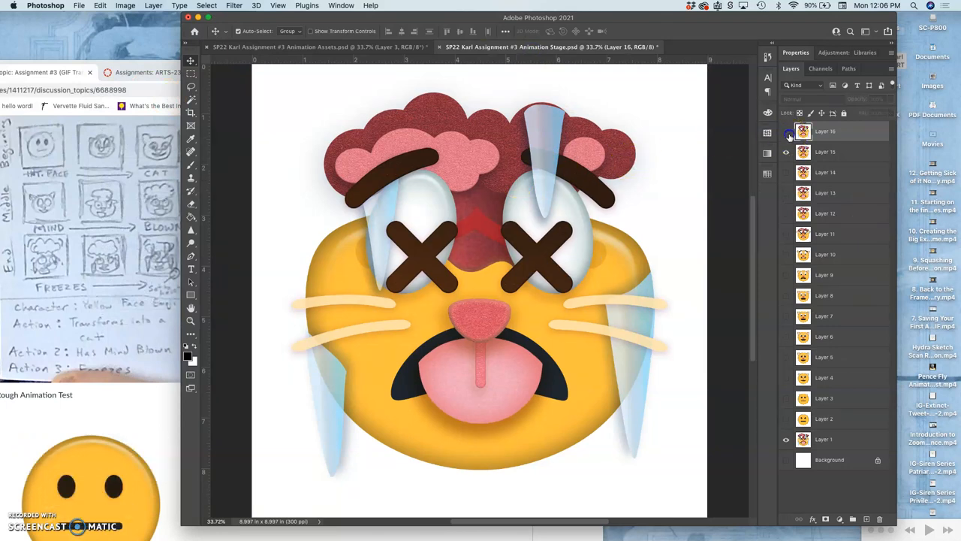
click(803, 152)
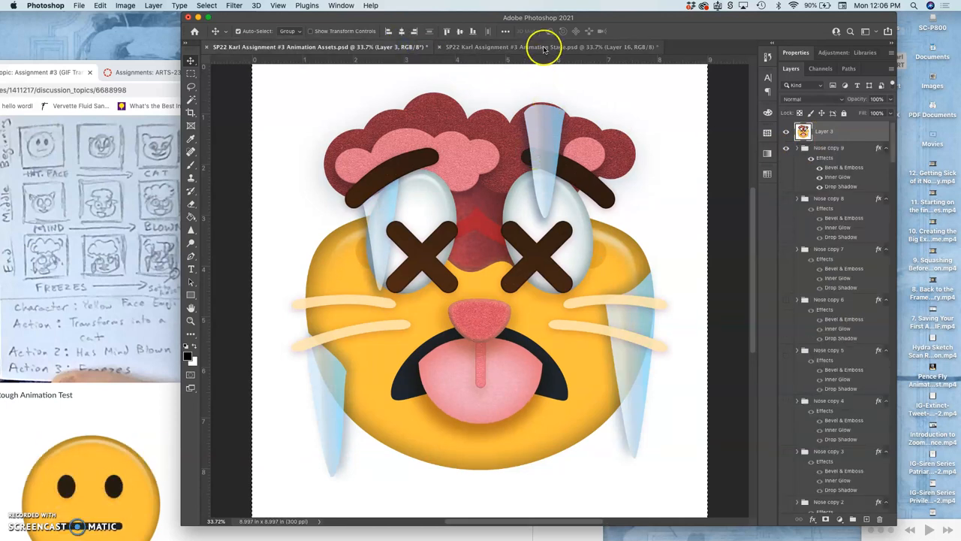
- Make Layer 1 visible and move it above Layer 16 in the stage file
click(548, 46)
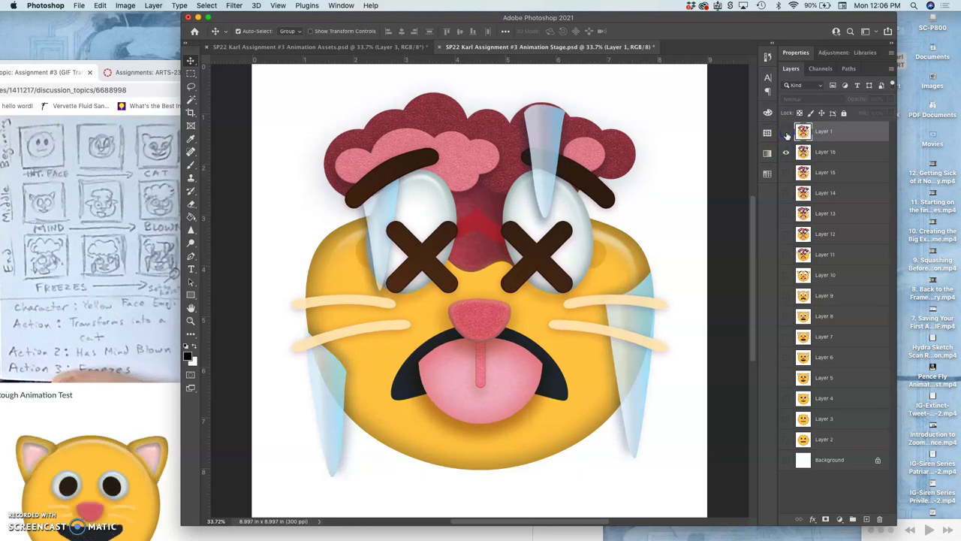
click(787, 131)
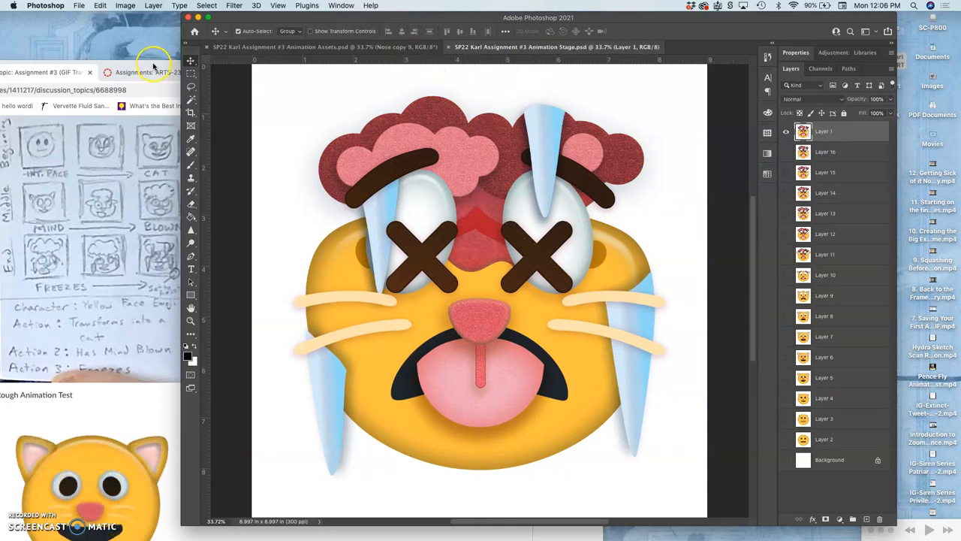
click(157, 72)
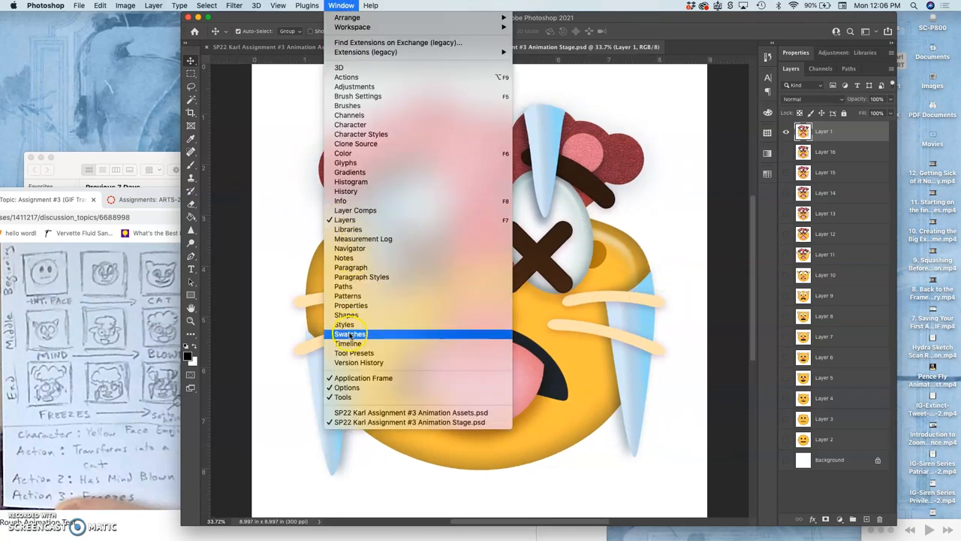
- Make sixteen frames from the stage layers, give each a 0.3-second delay, and play
click(348, 343)
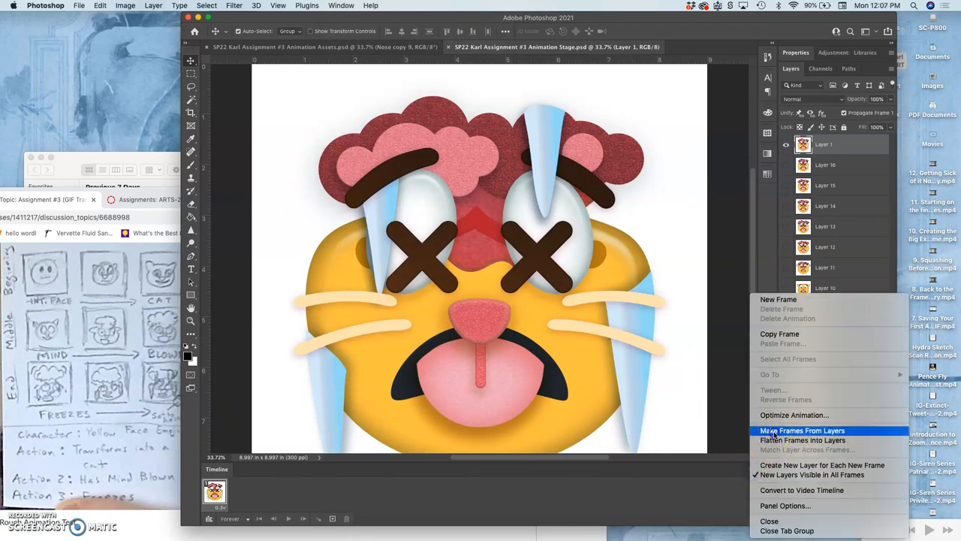
click(802, 430)
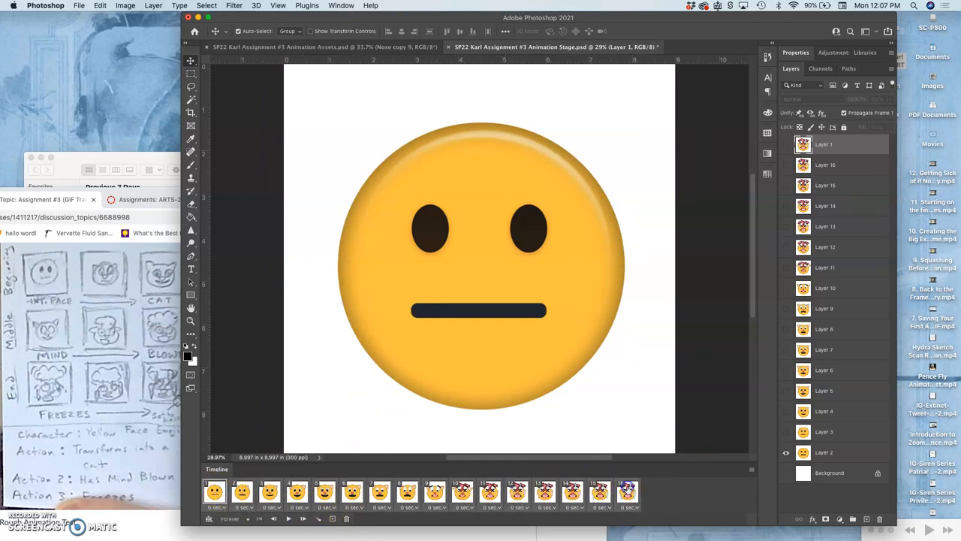
click(630, 507)
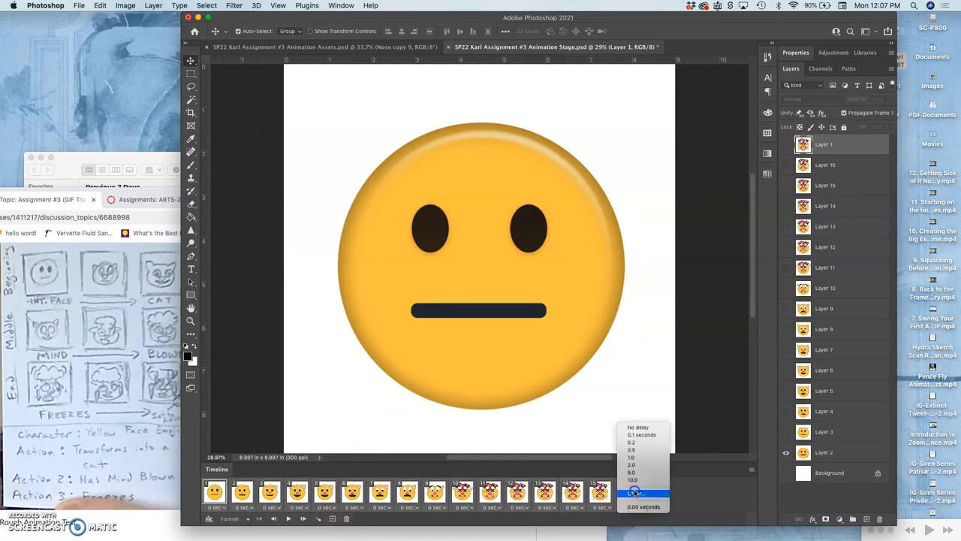
click(633, 492)
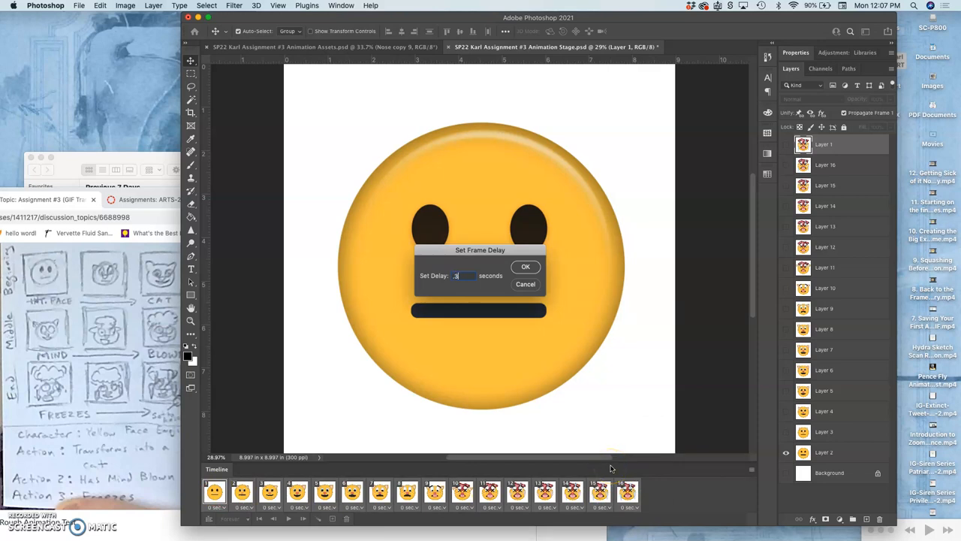
click(526, 266)
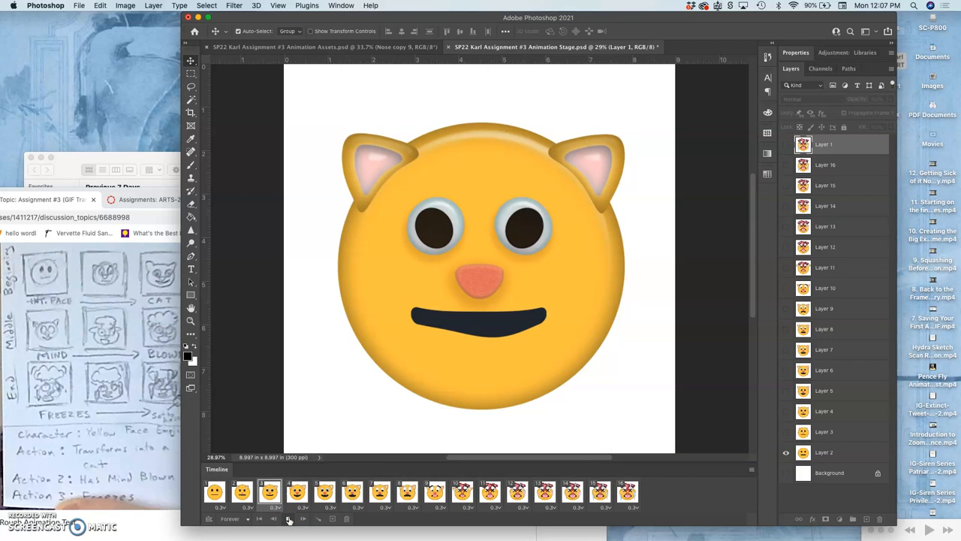
click(289, 519)
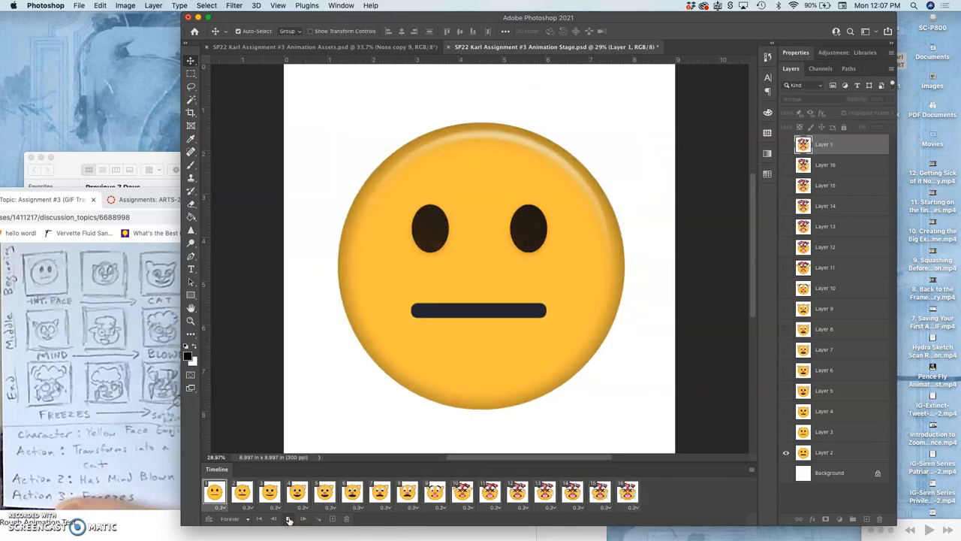
click(379, 491)
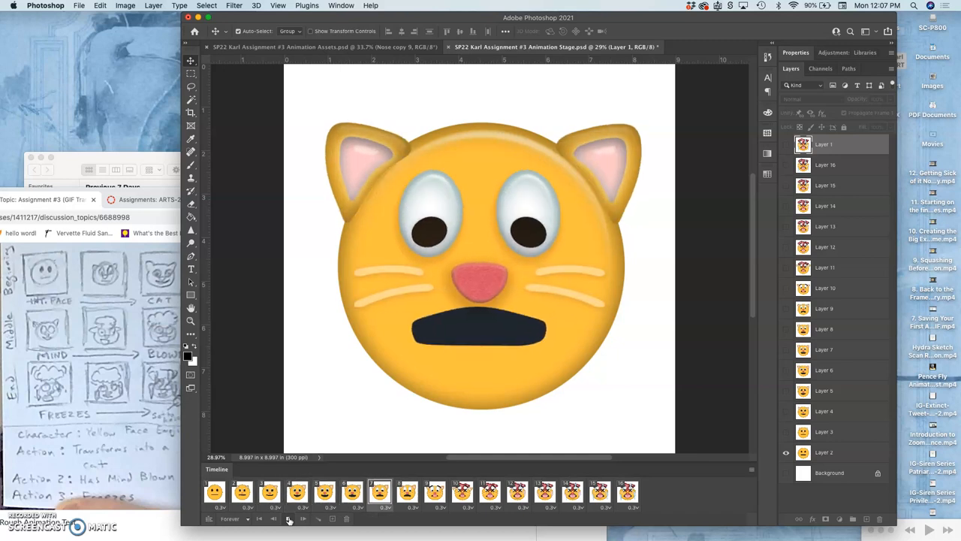
click(572, 492)
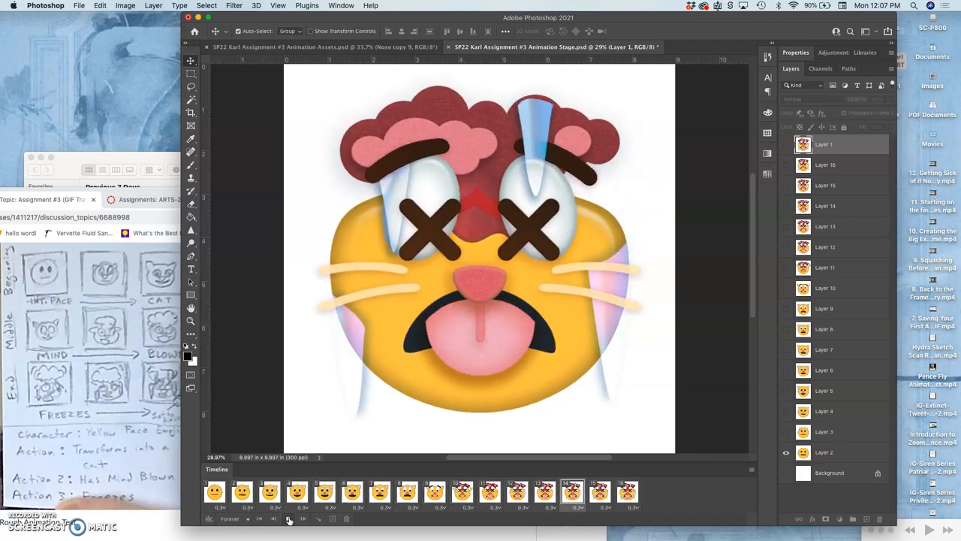
click(297, 492)
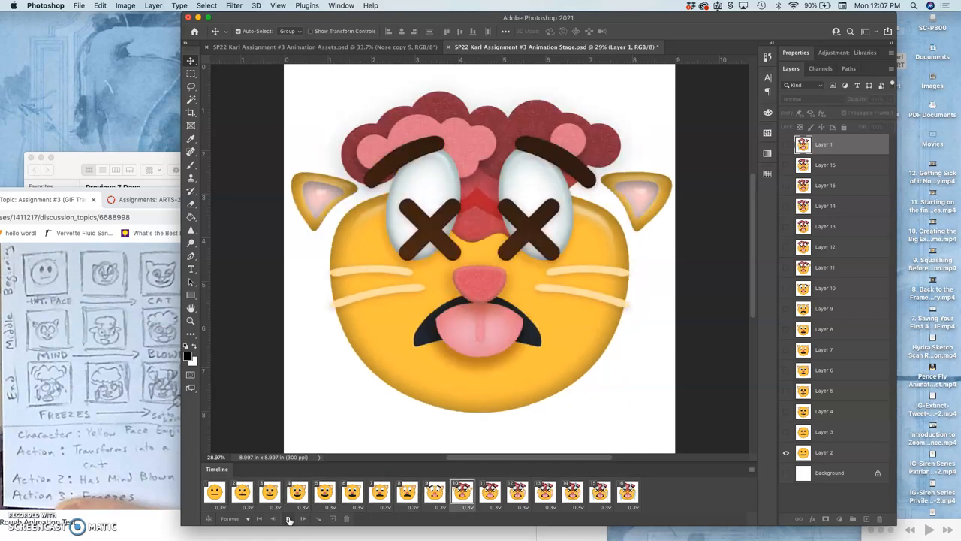
click(628, 492)
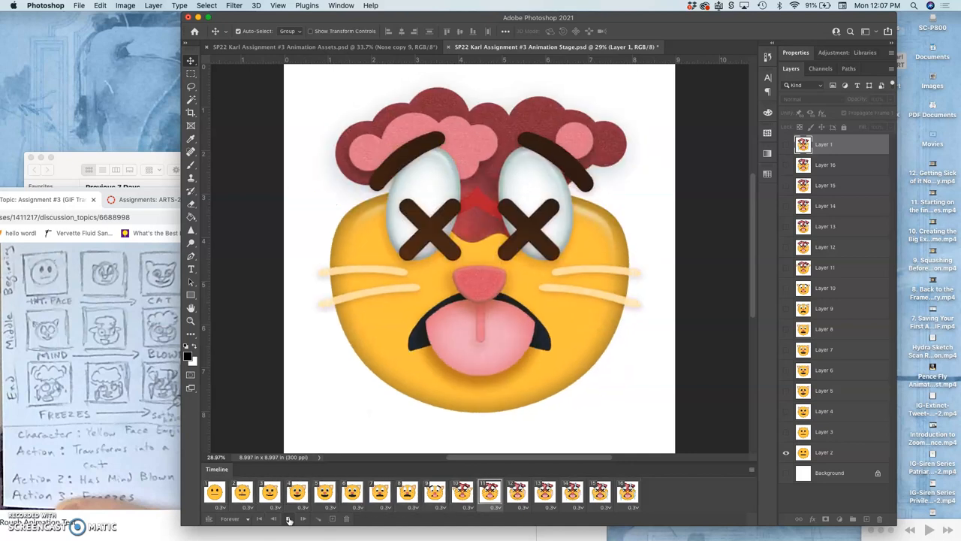
click(215, 492)
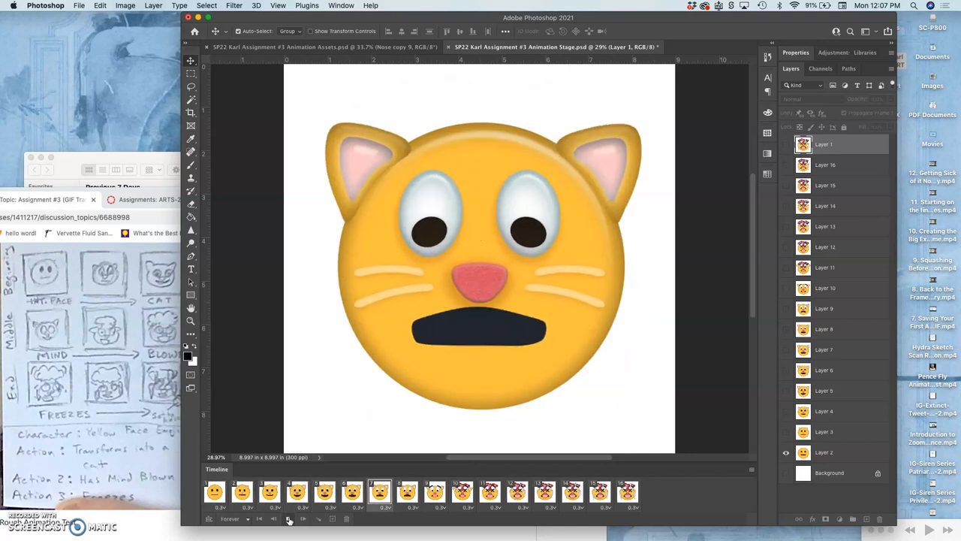
click(573, 492)
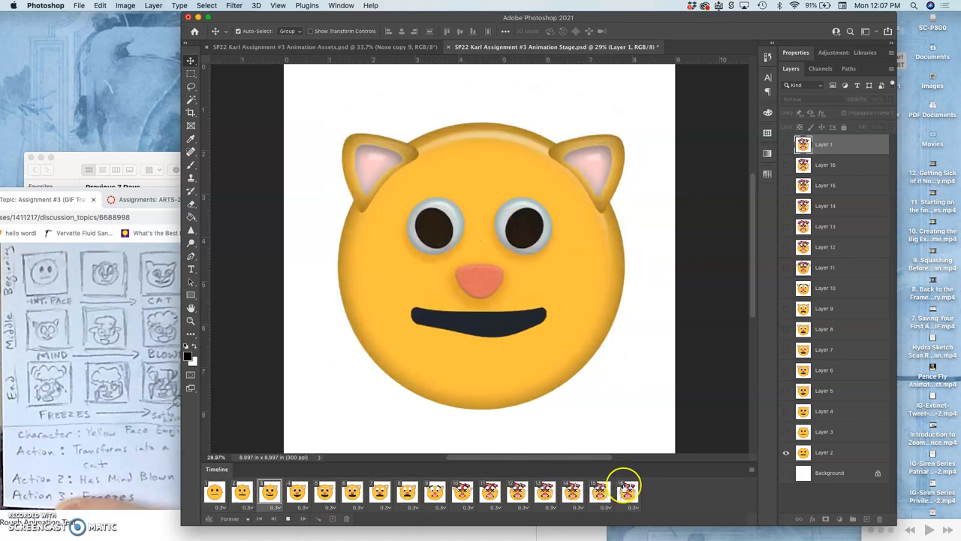
click(627, 492)
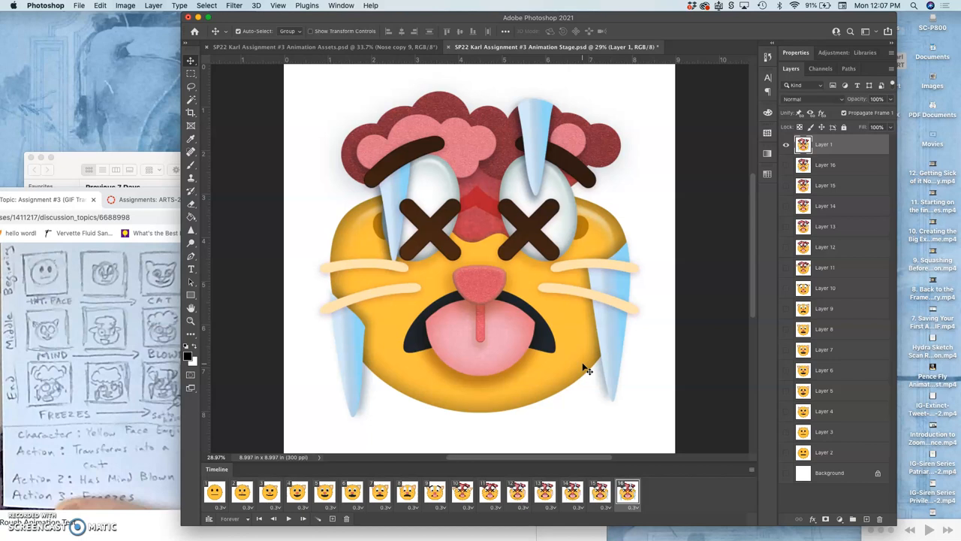
click(215, 492)
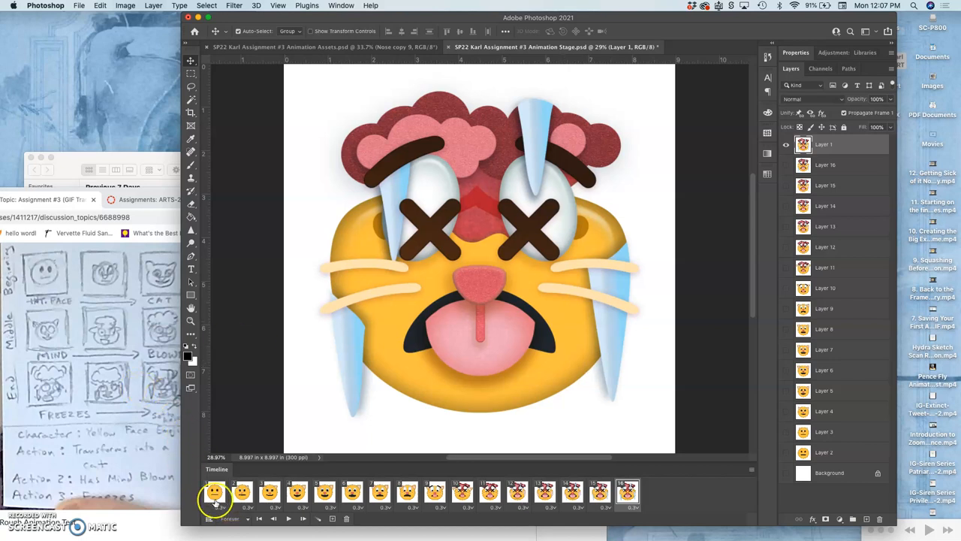
click(215, 492)
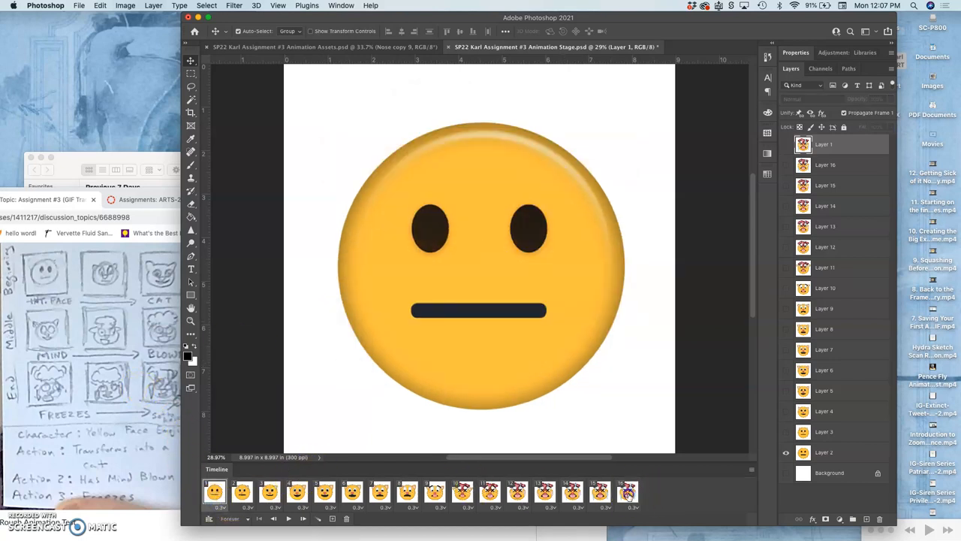
click(215, 492)
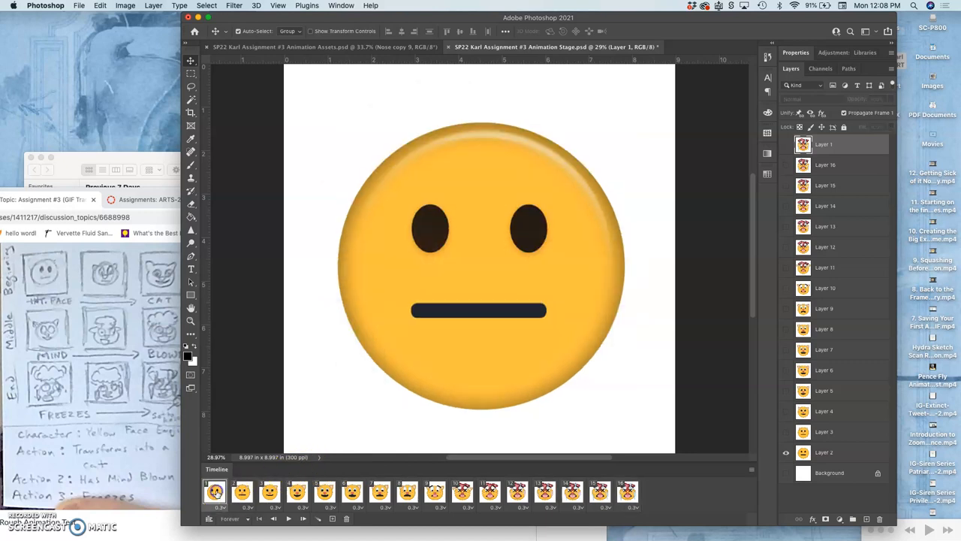
click(407, 492)
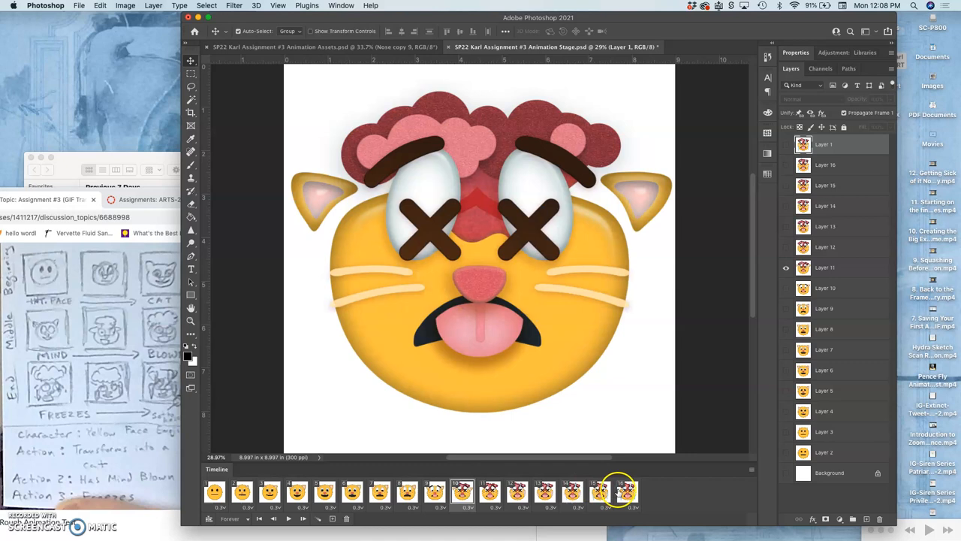
click(627, 492)
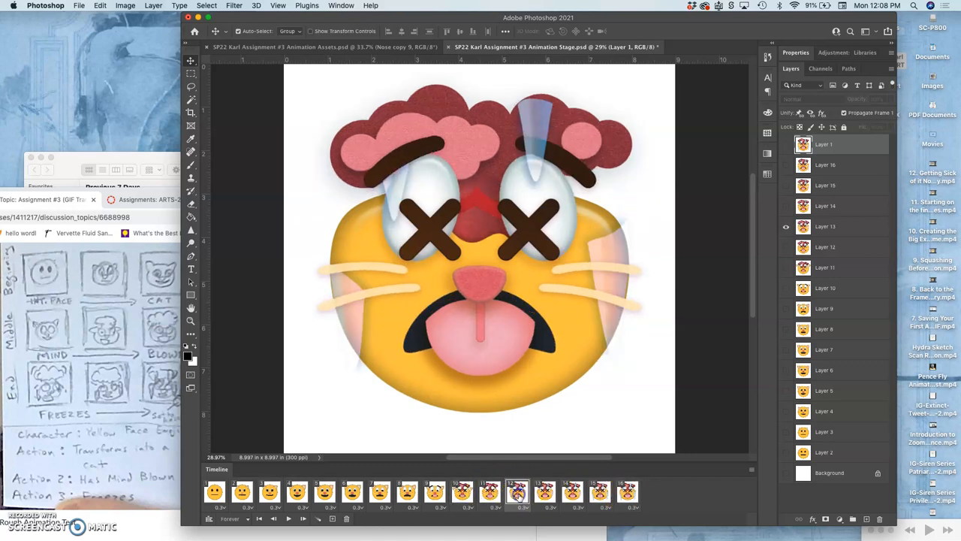
click(572, 493)
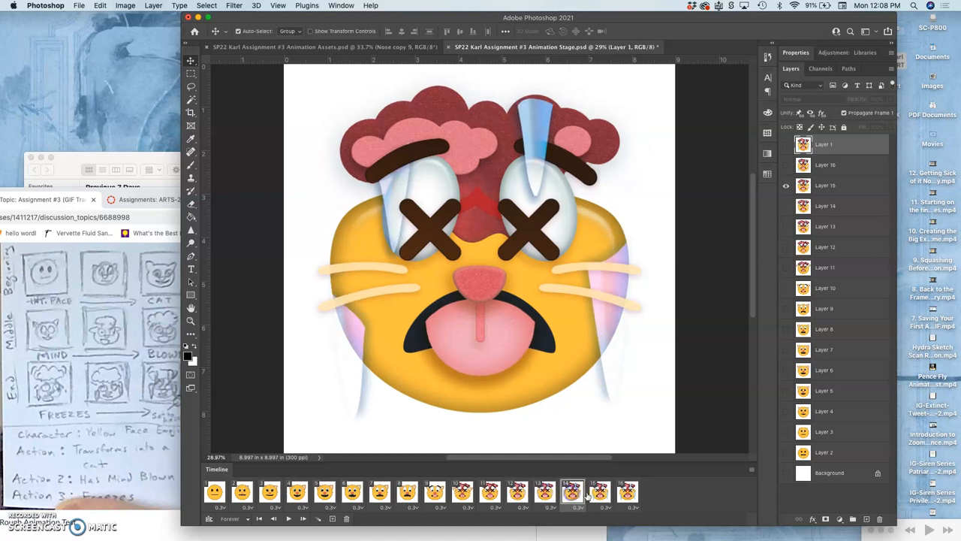
click(627, 492)
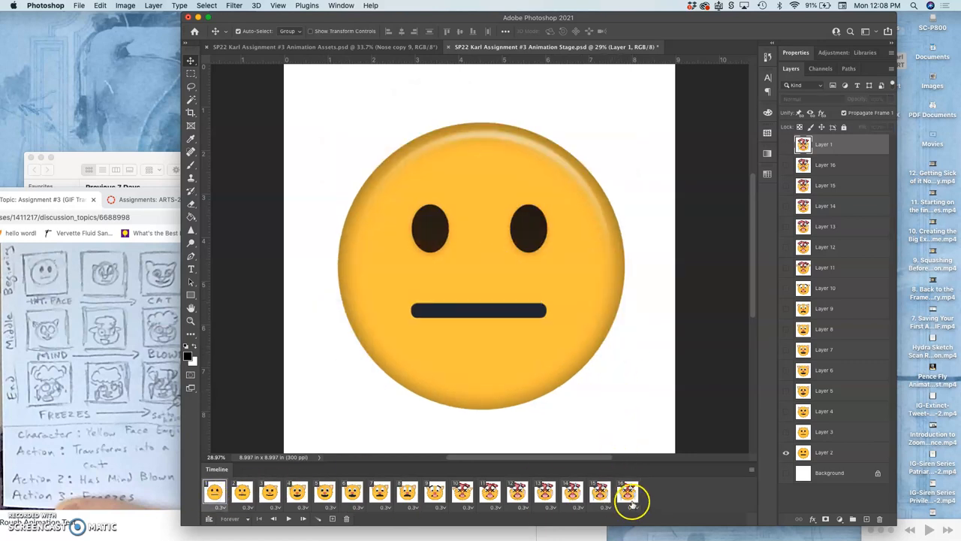
click(627, 494)
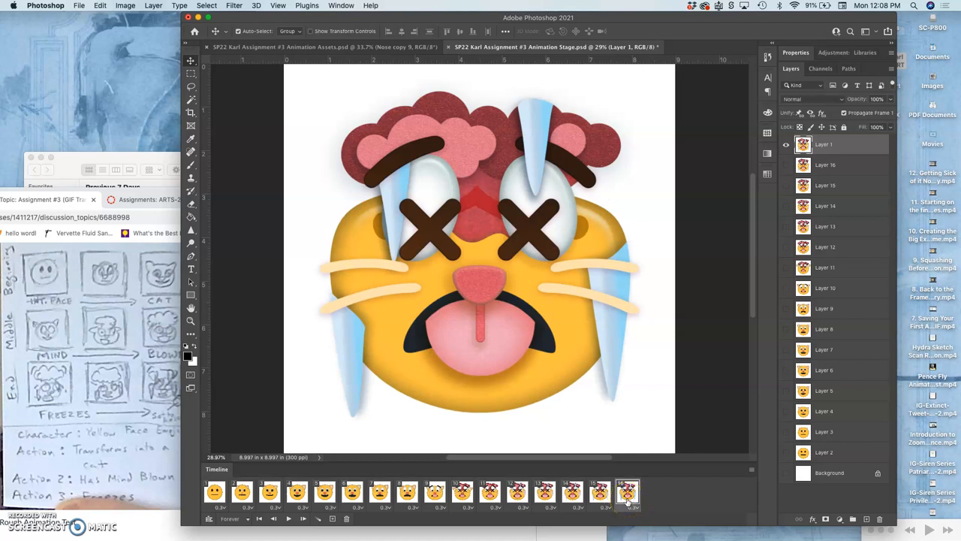
mouse_move(307, 443)
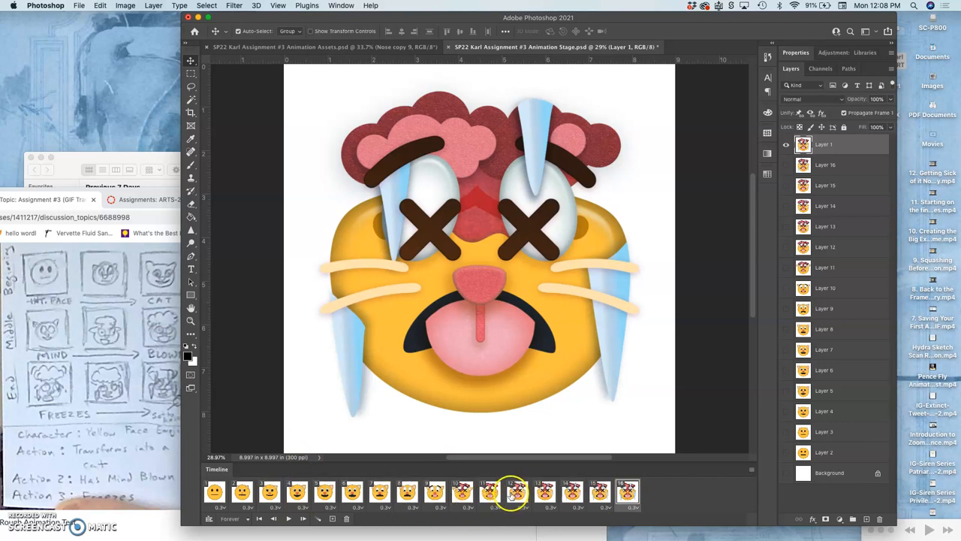
- Select frame 16 and frame 1 together in the timeline
click(627, 492)
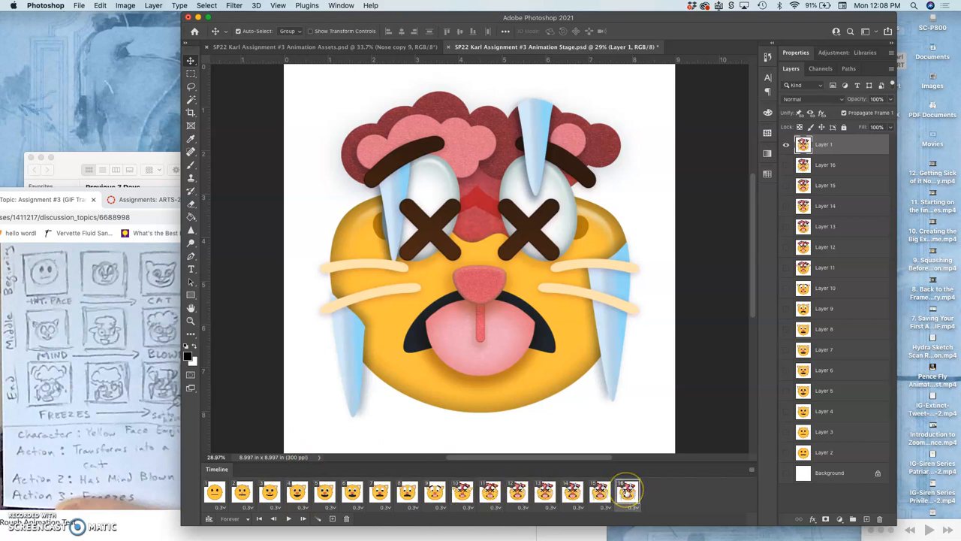
mouse_move(204, 441)
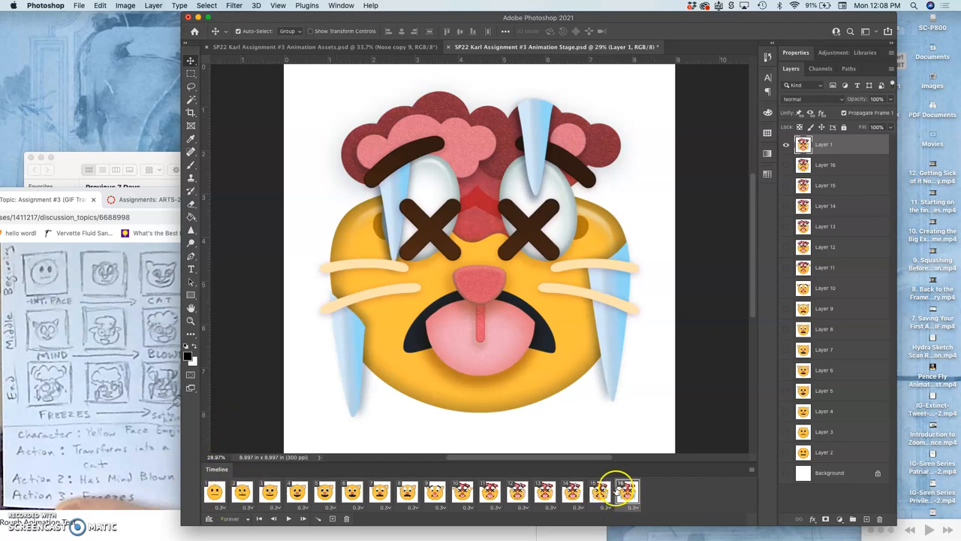
mouse_move(654, 494)
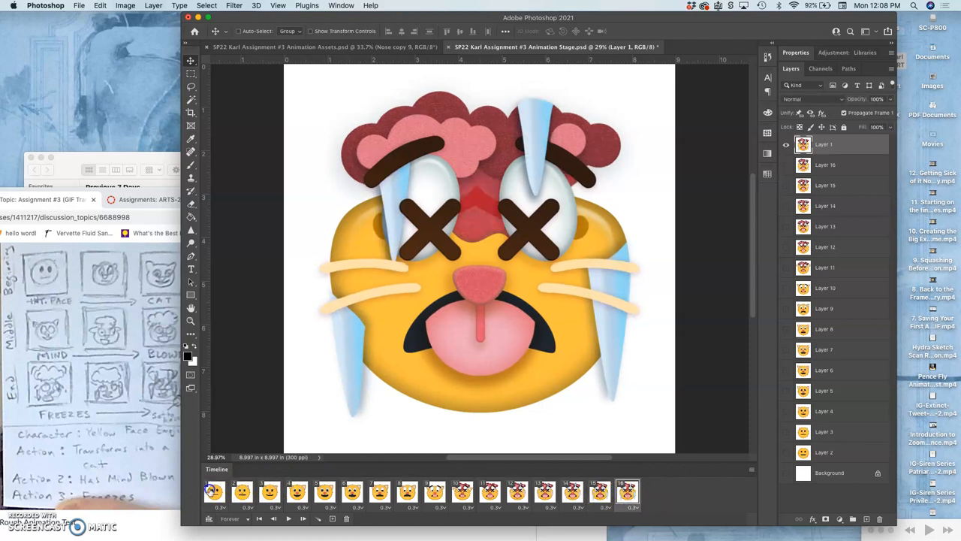
click(432, 492)
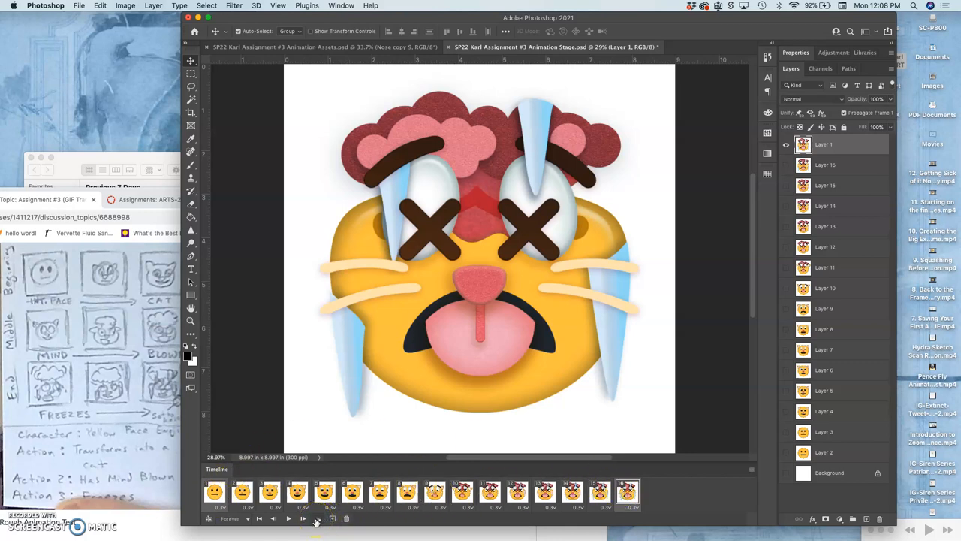
mouse_move(316, 518)
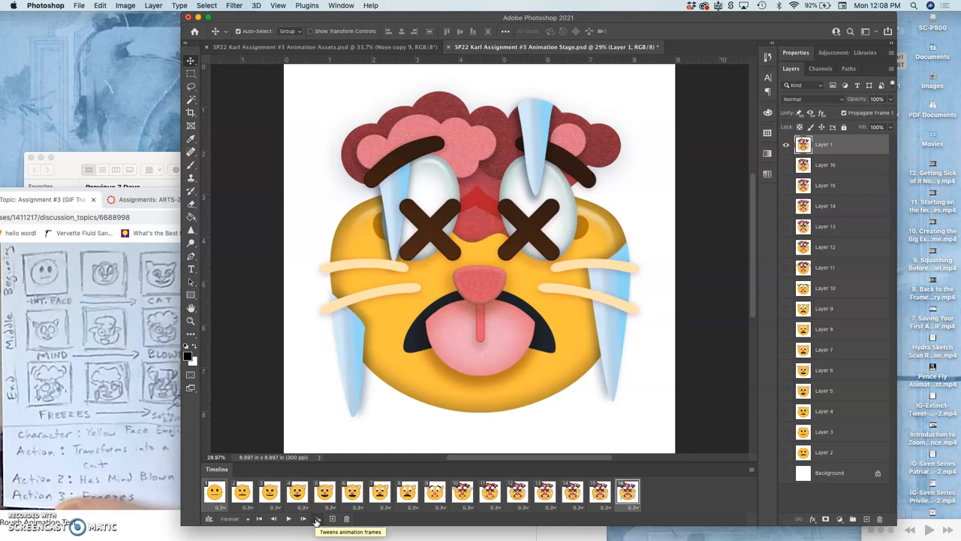
- Tween five frames between frame 16 and frame 1, then review frames 17–21
click(317, 519)
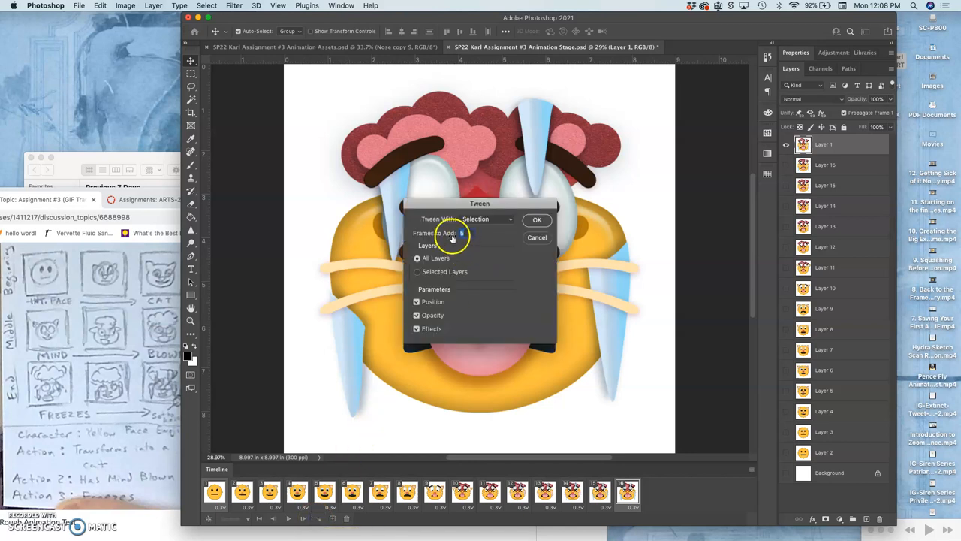
mouse_move(537, 220)
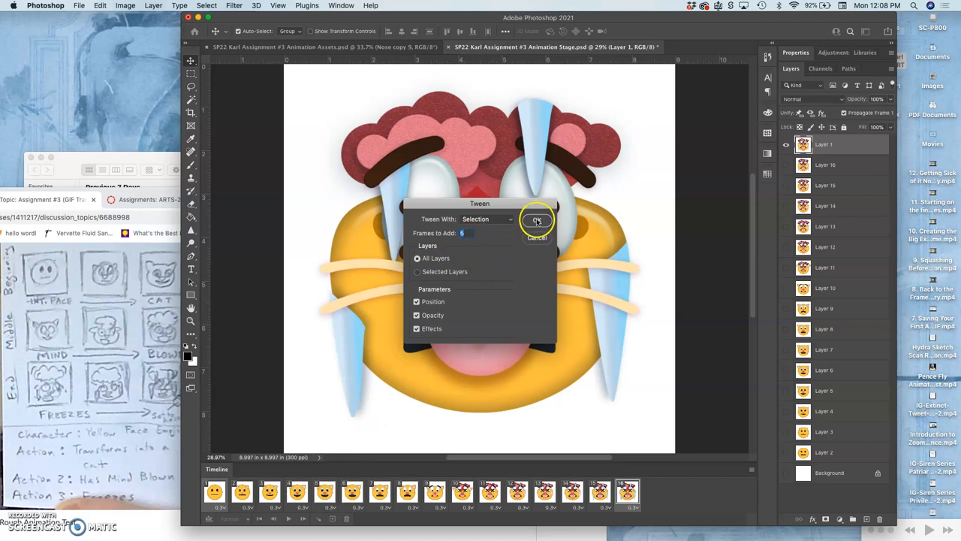
click(537, 219)
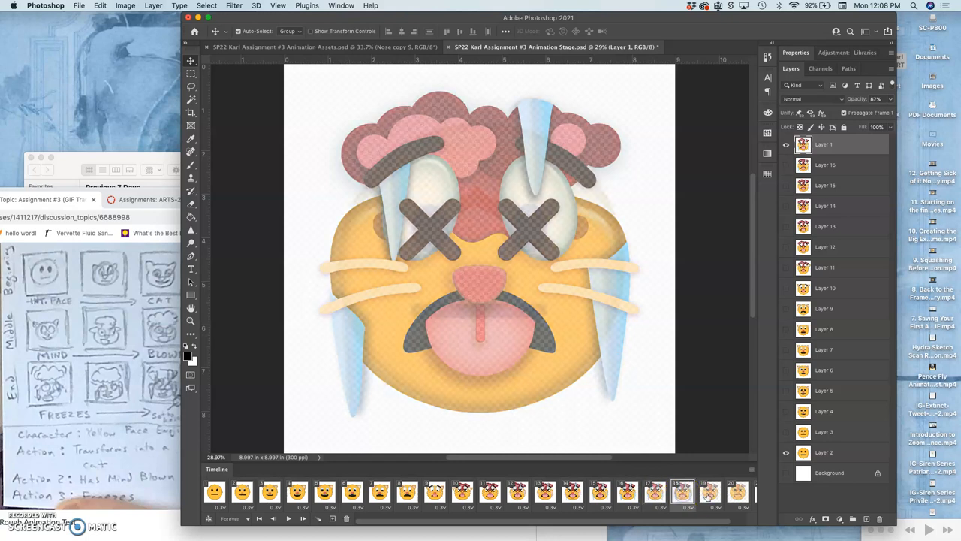
click(742, 492)
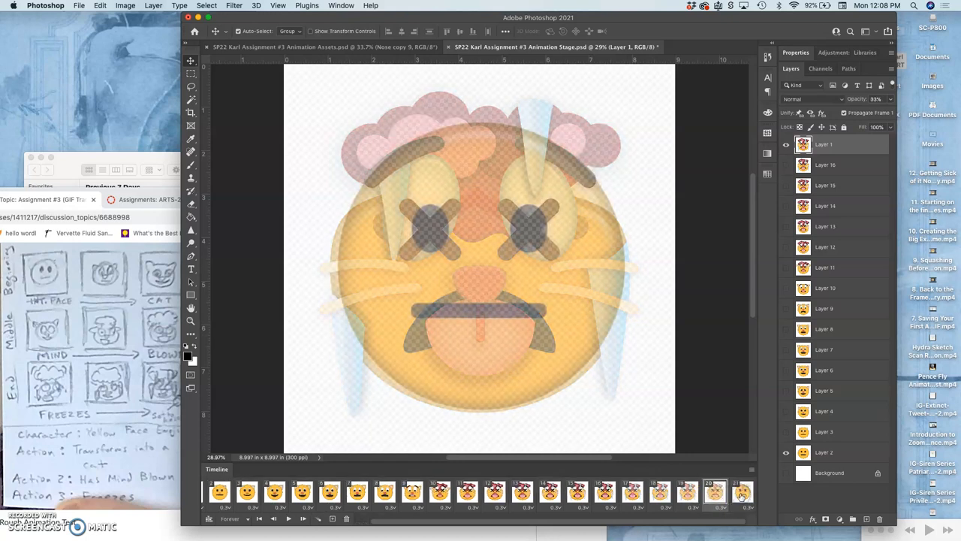
click(742, 492)
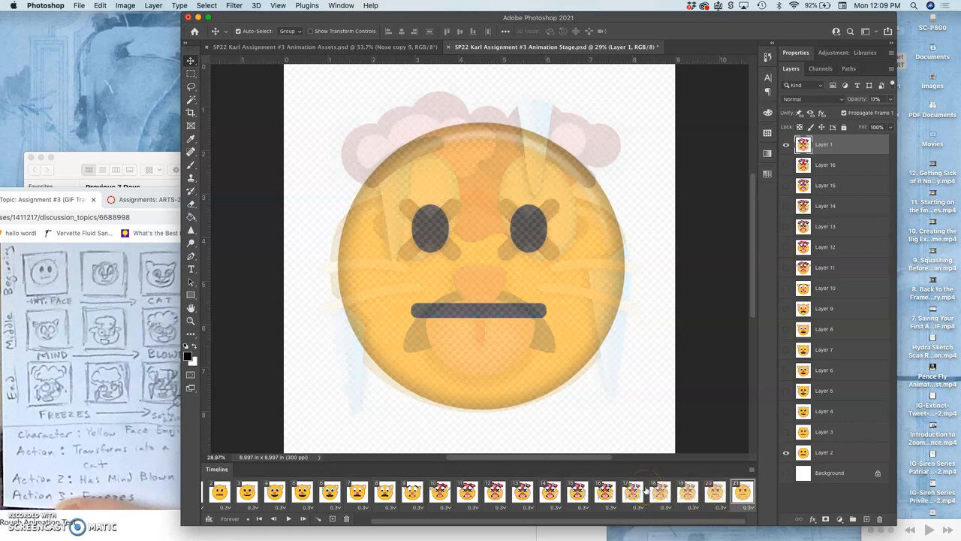
click(605, 492)
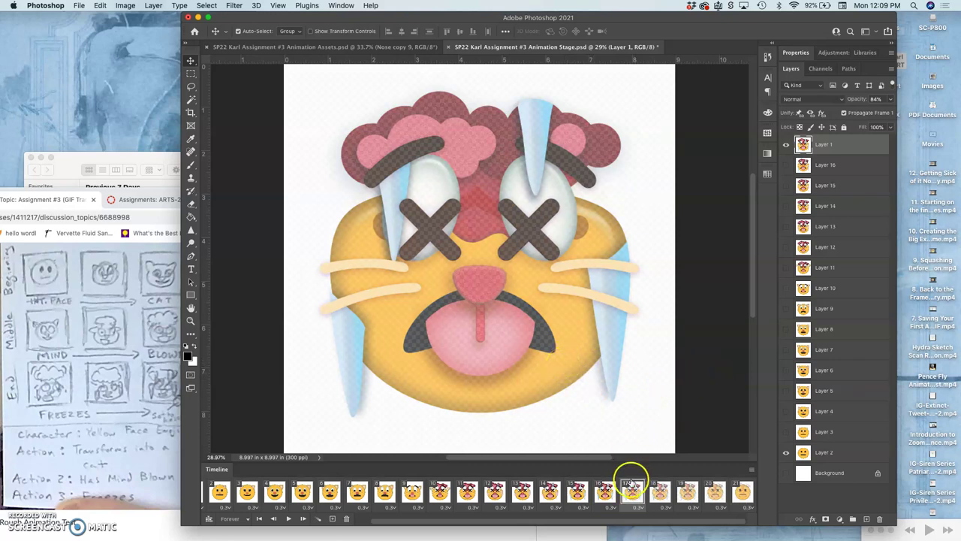
click(824, 452)
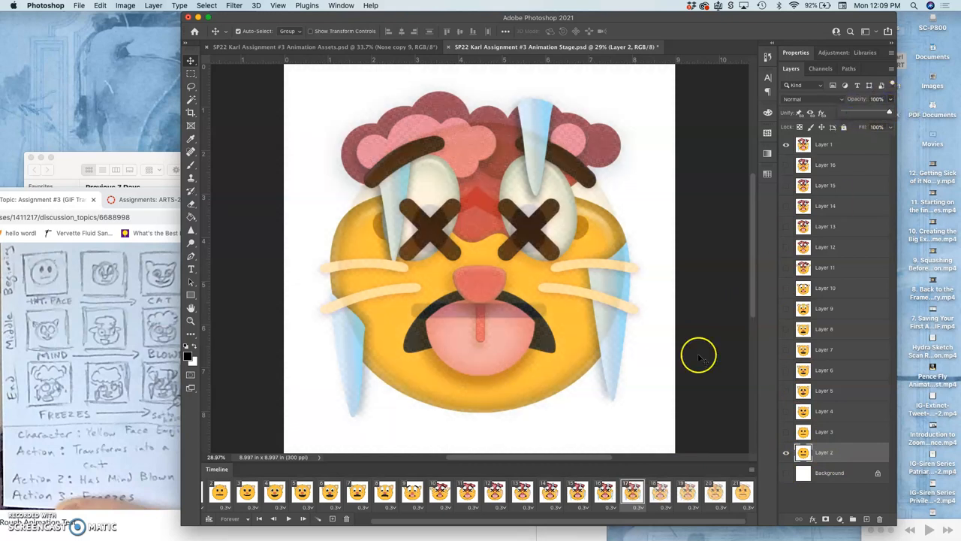
- Step through the tweened frames, retuning the plain emoji layer's opacity toward about 64%
click(605, 492)
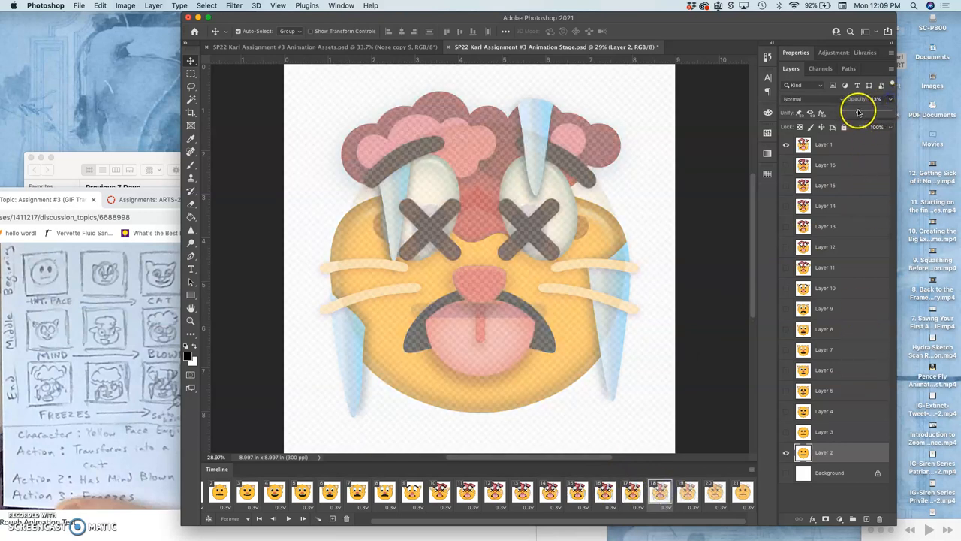
click(690, 492)
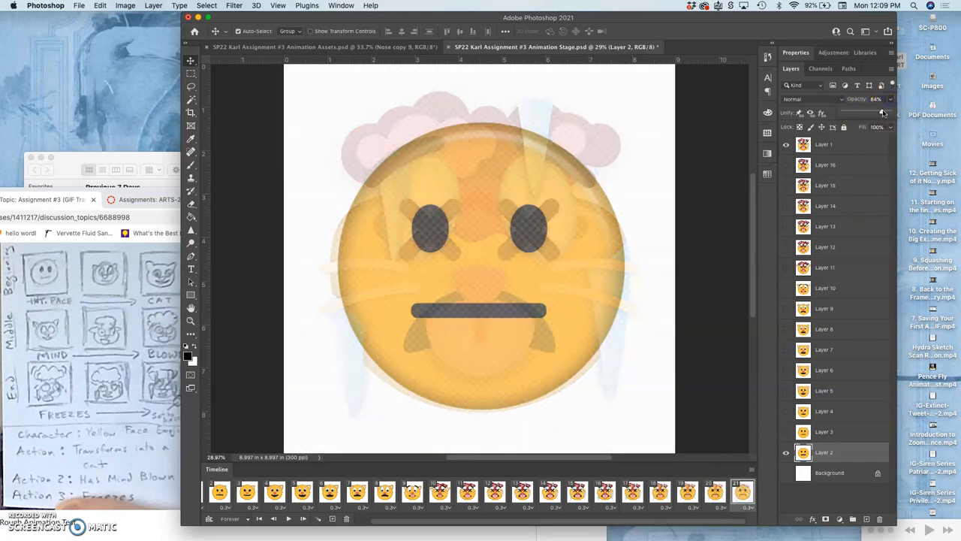
click(562, 492)
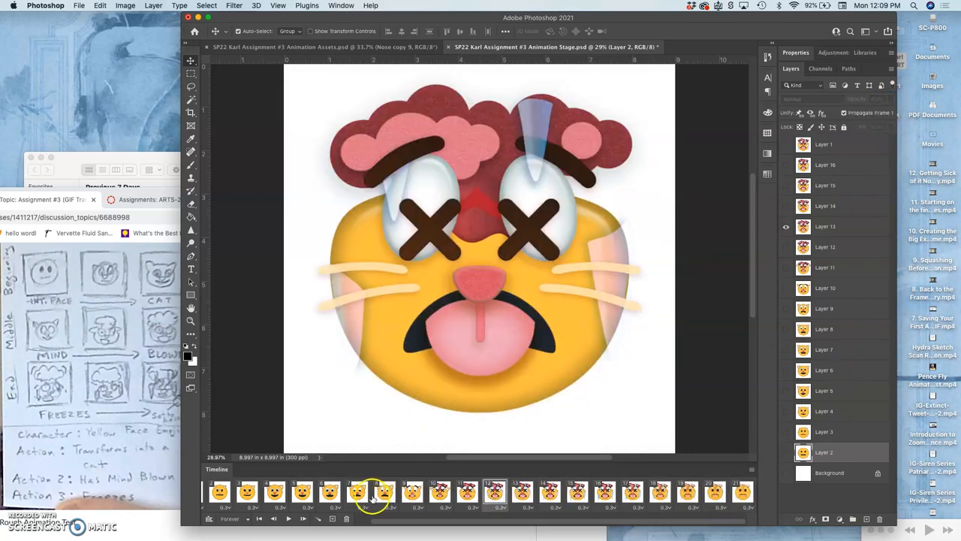
click(218, 493)
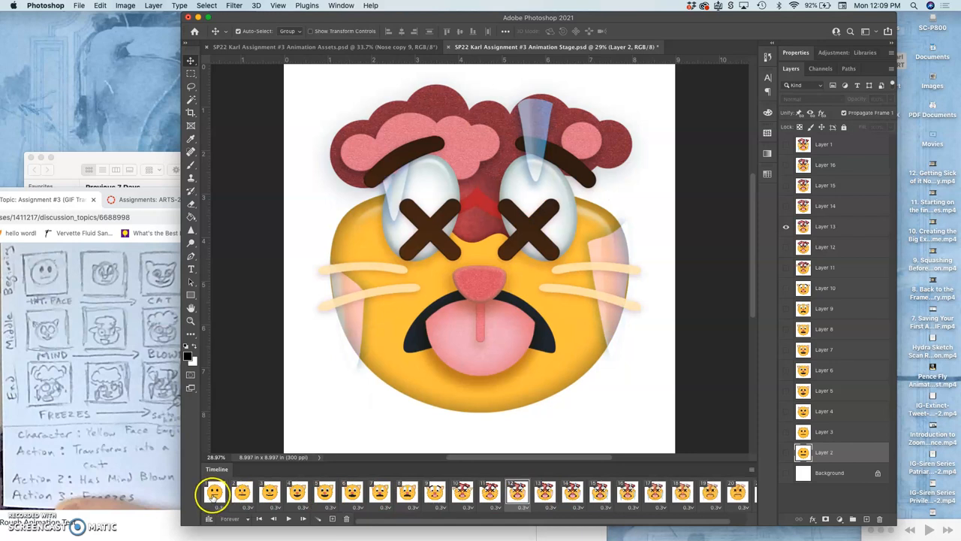
click(288, 519)
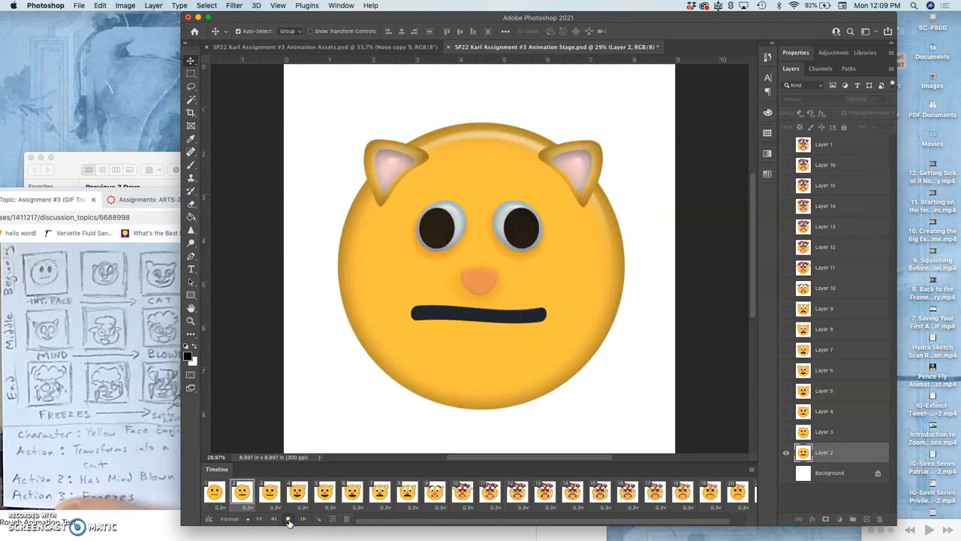
click(288, 519)
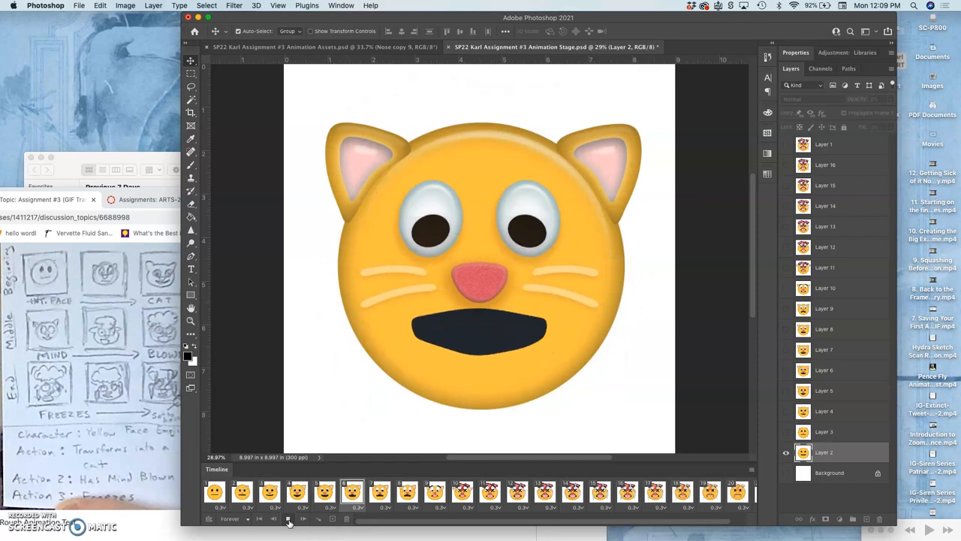
click(269, 518)
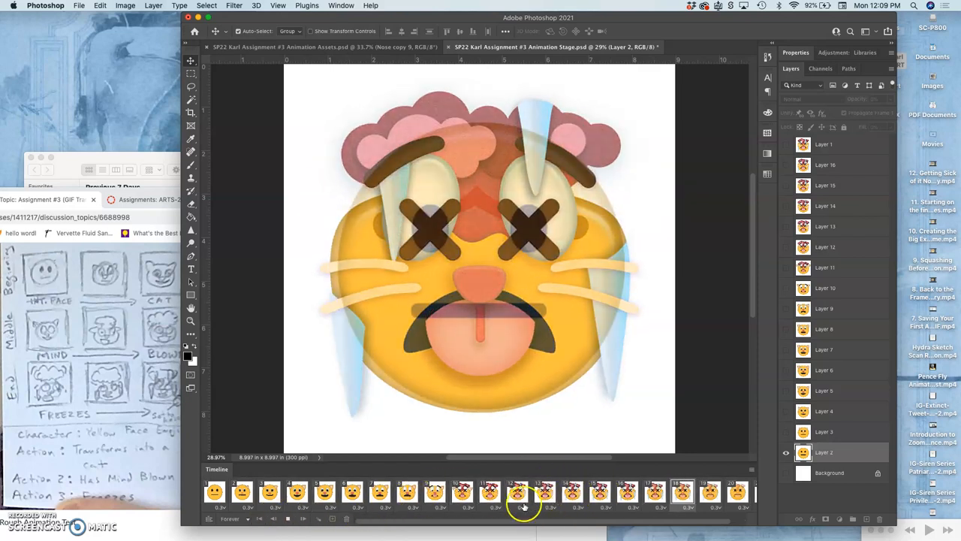
click(287, 518)
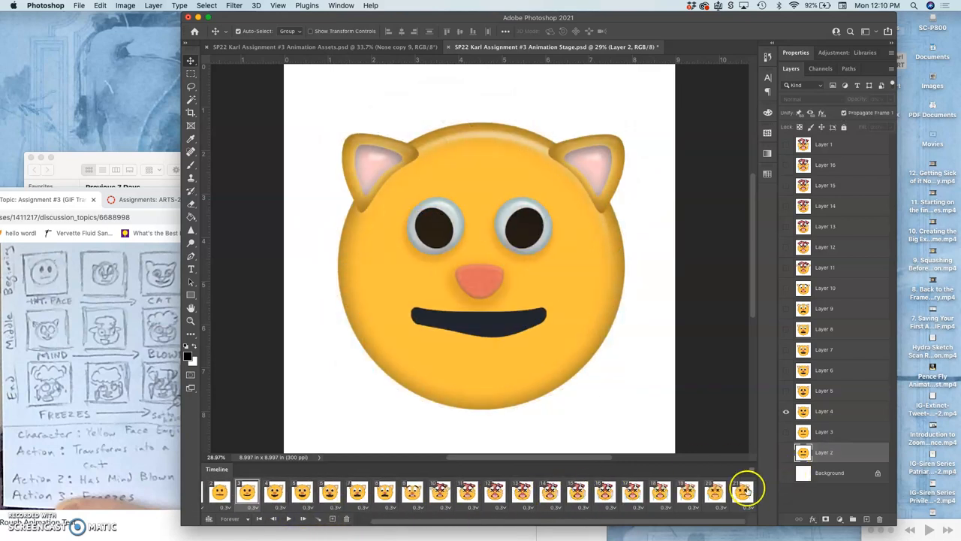
click(578, 492)
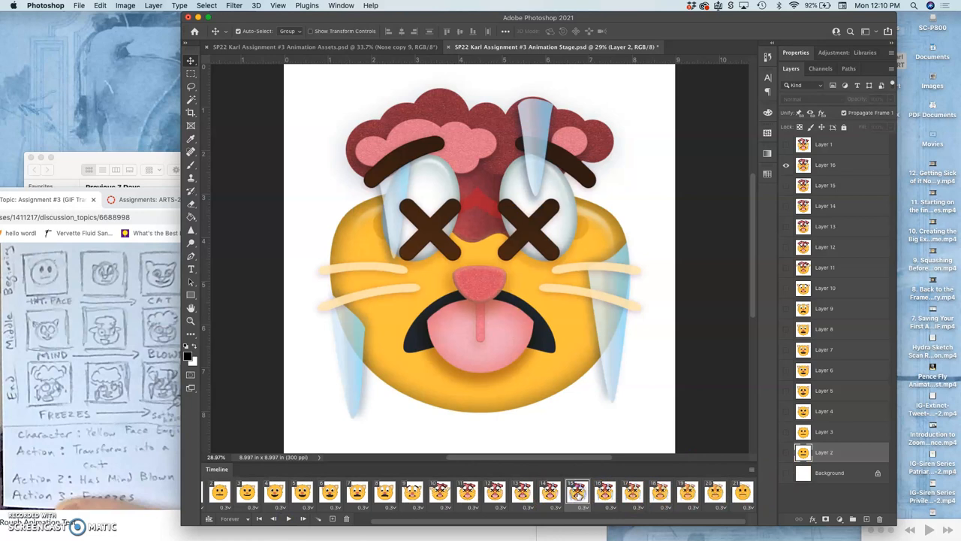
- Delete the five trailing fade-back frames so the timeline ends on frame 16's mind-blown cat
click(632, 493)
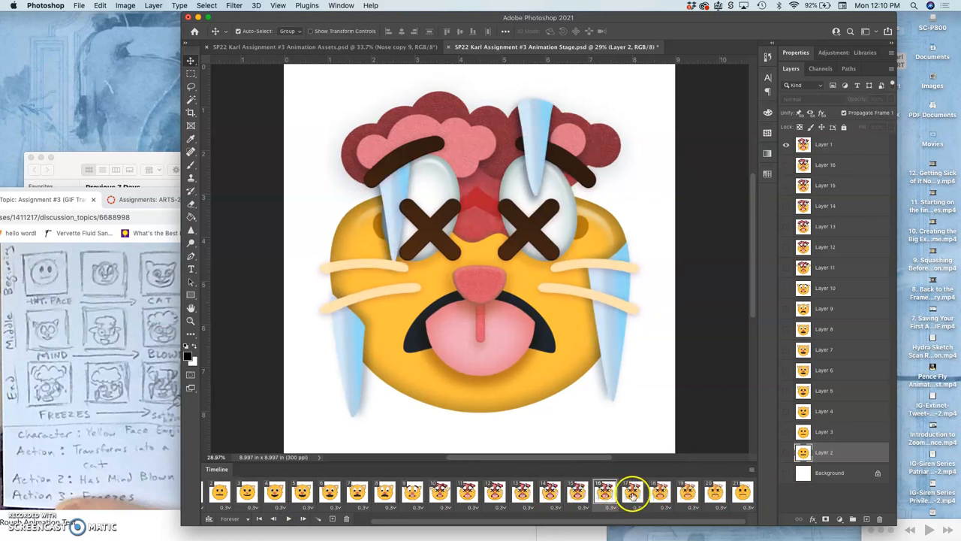
click(689, 492)
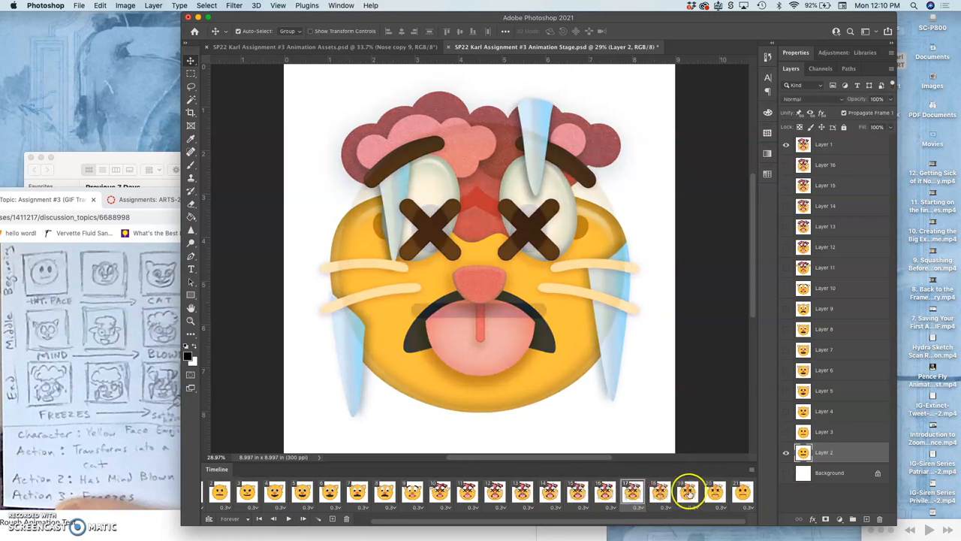
click(633, 492)
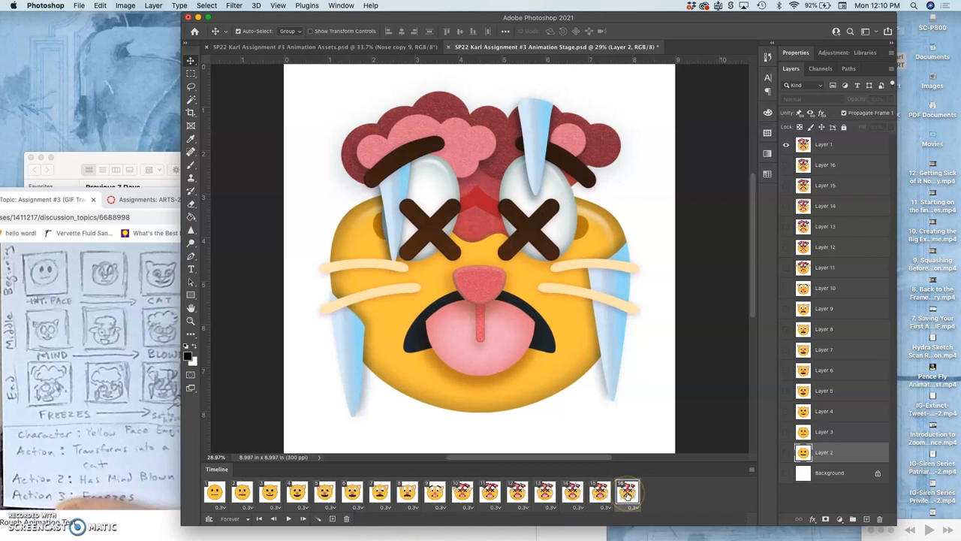
click(630, 492)
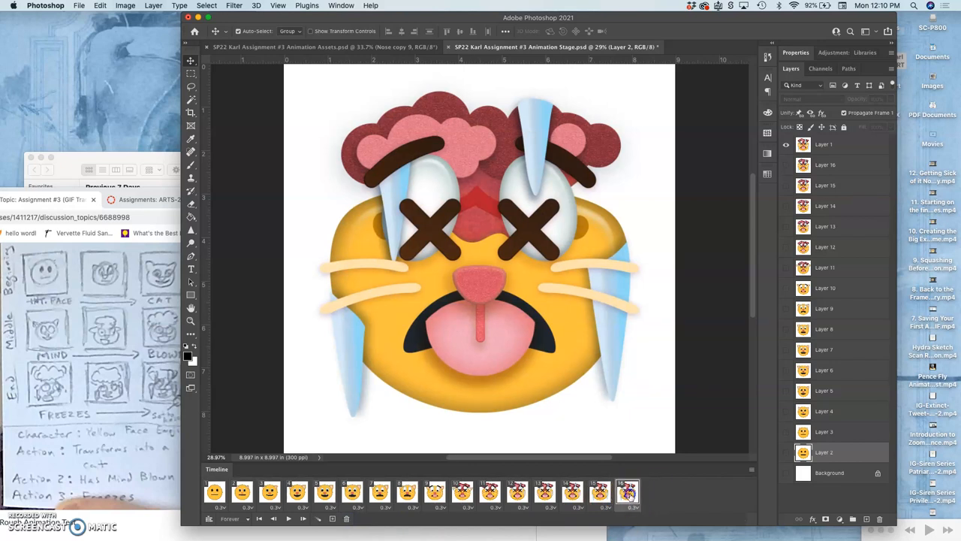
click(379, 492)
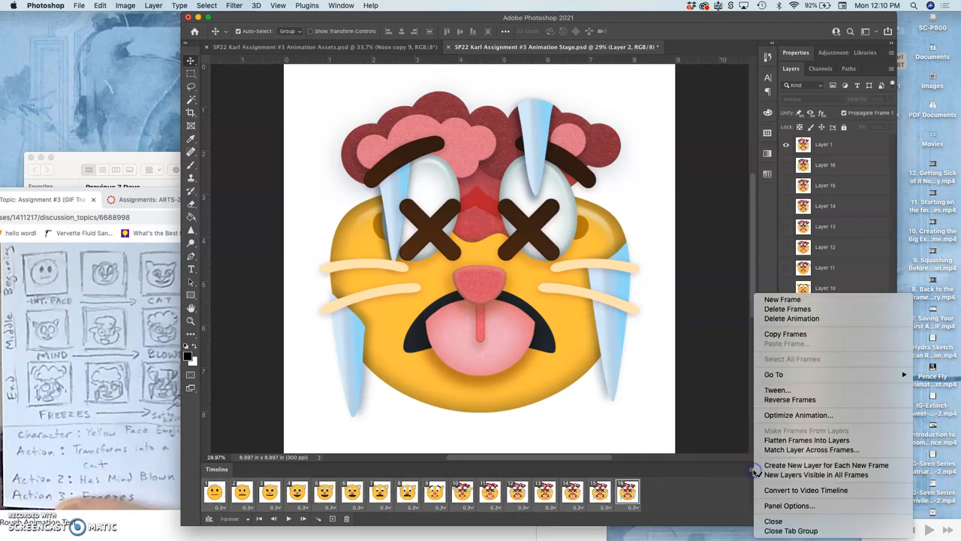
mouse_move(785, 333)
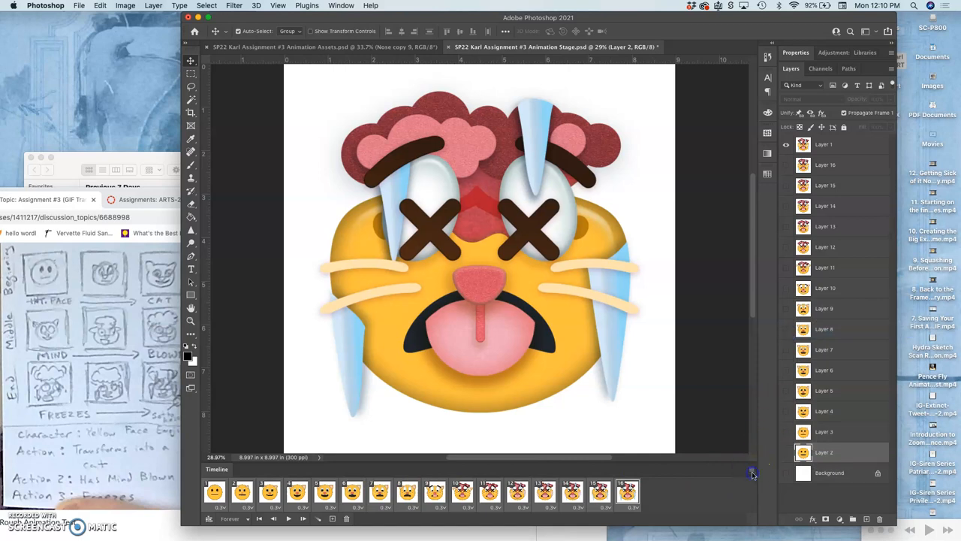
- Paste the 16 copied frames after the selection and reverse them, making a 32-frame loop
click(752, 474)
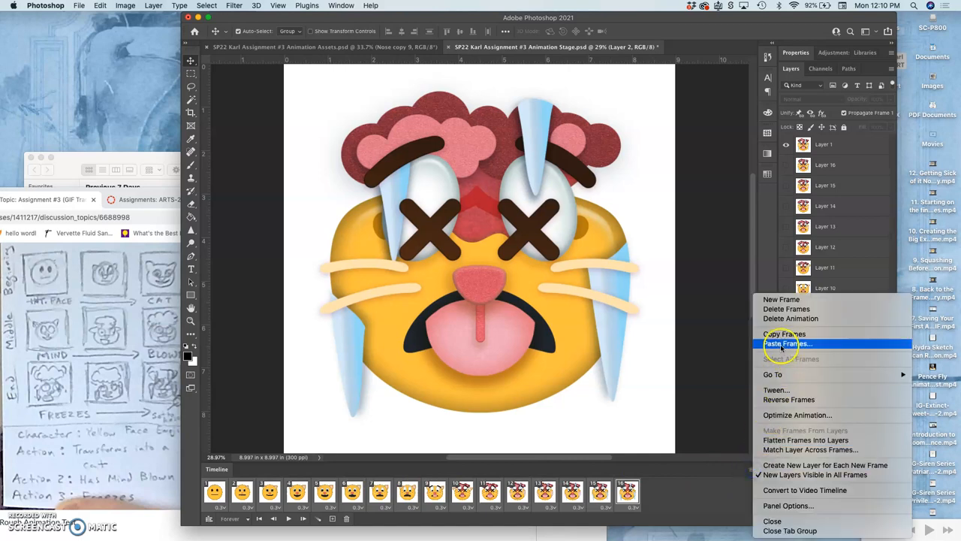
click(788, 343)
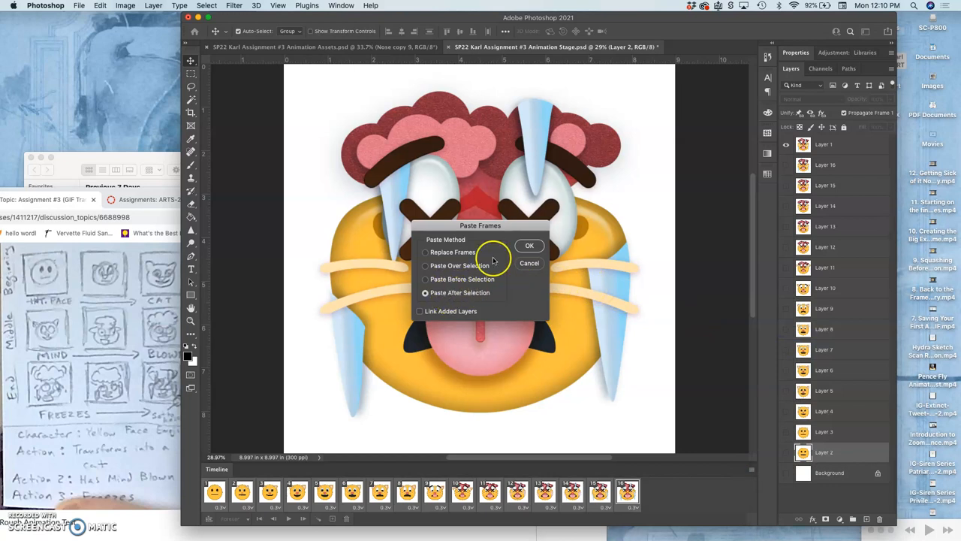
click(529, 245)
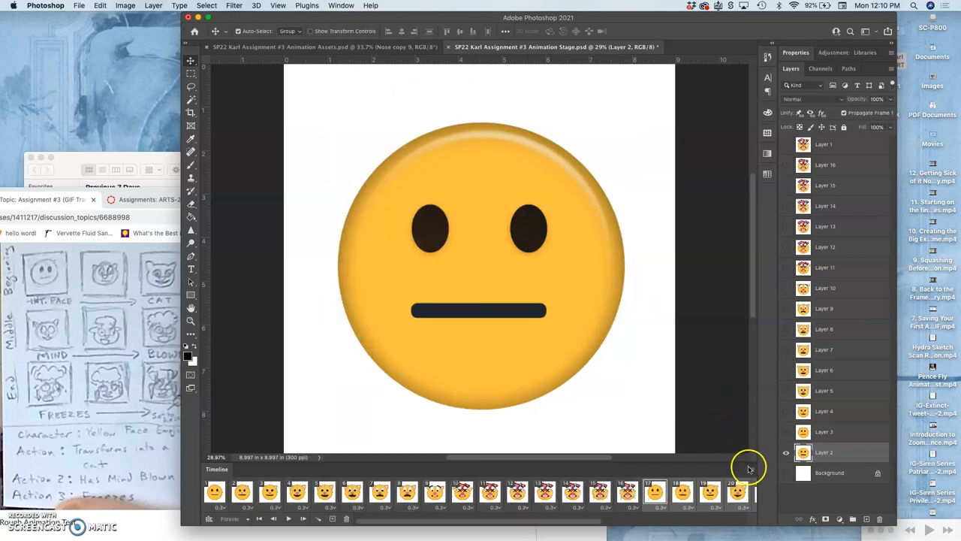
scroll(right, 3)
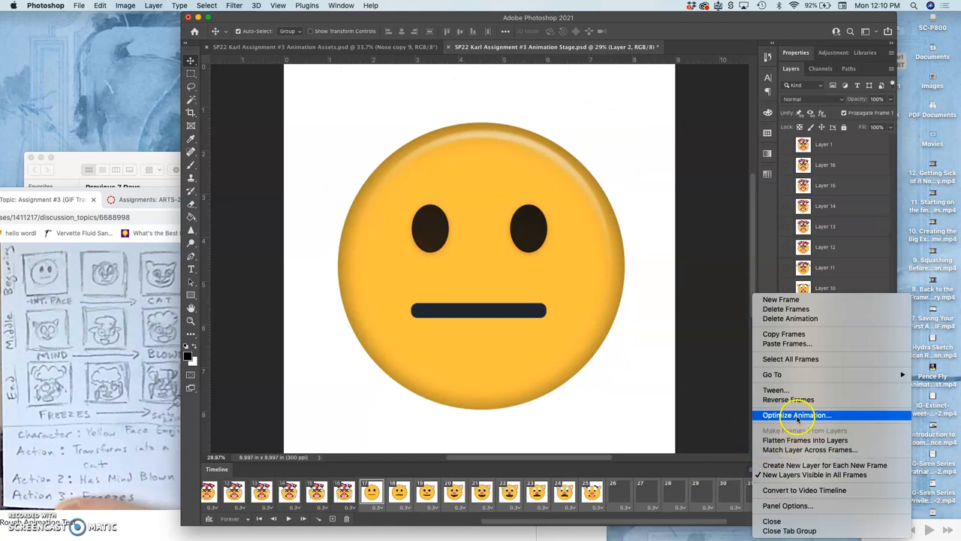
mouse_move(788, 398)
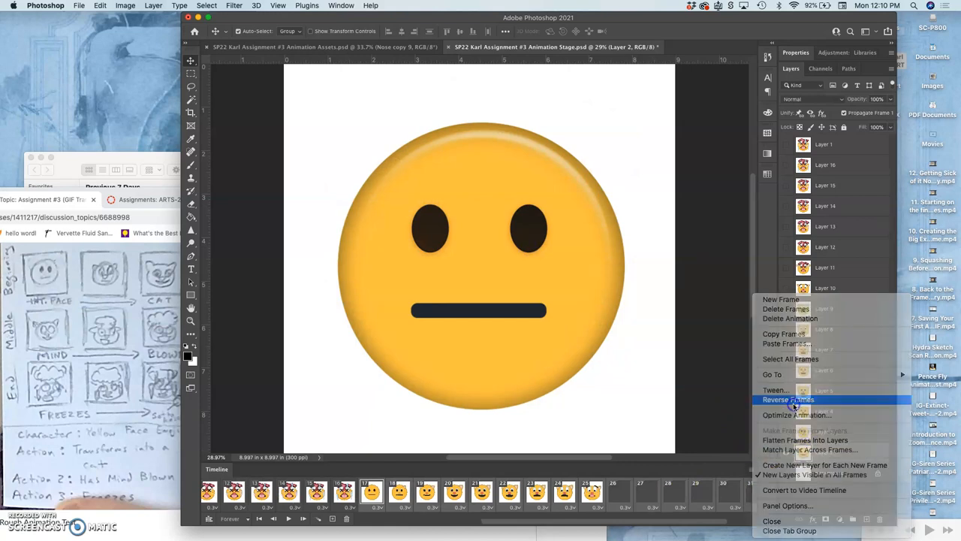
click(787, 398)
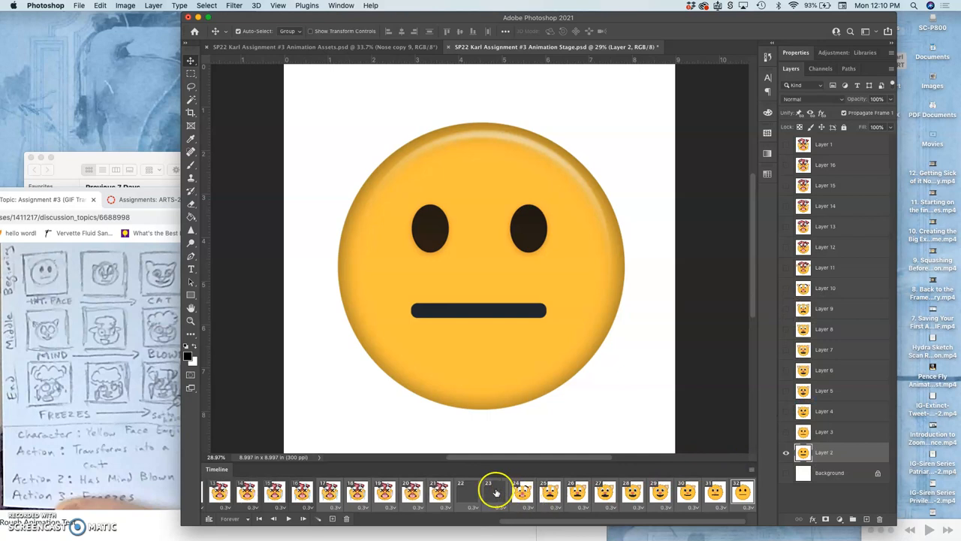
scroll(left, 3)
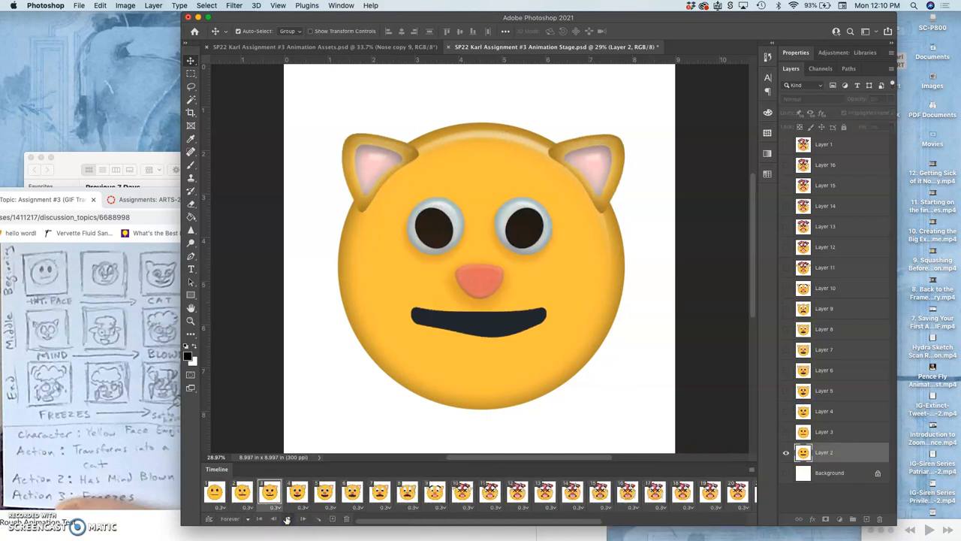
click(287, 518)
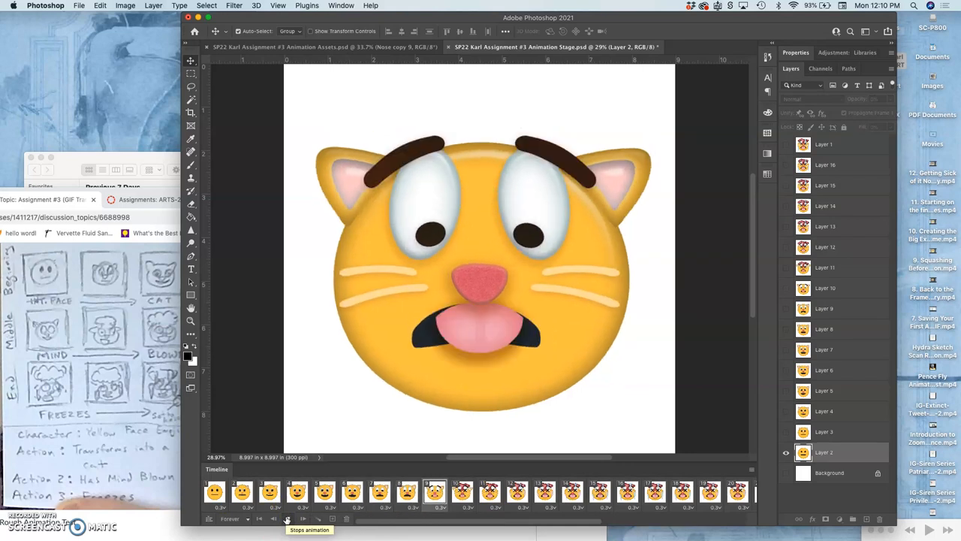
click(285, 519)
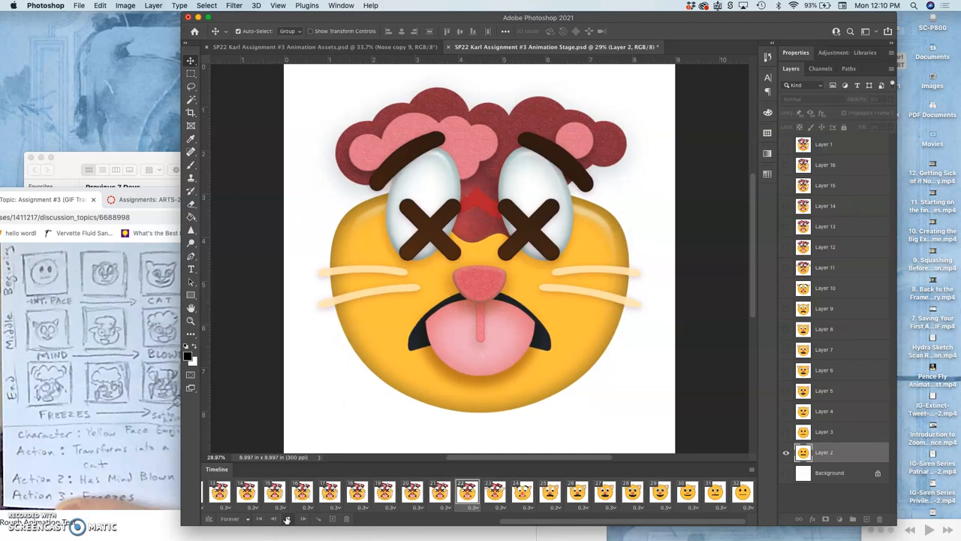
click(604, 492)
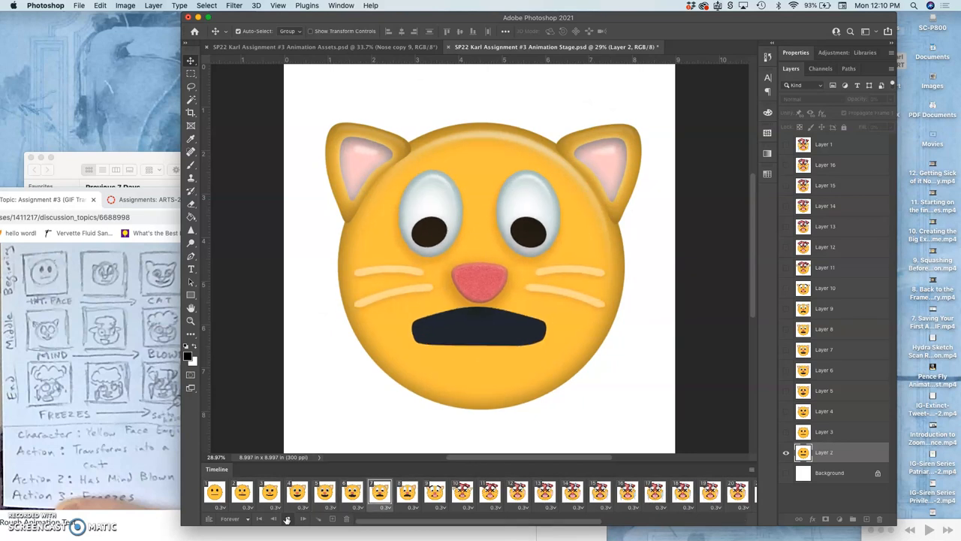
click(545, 492)
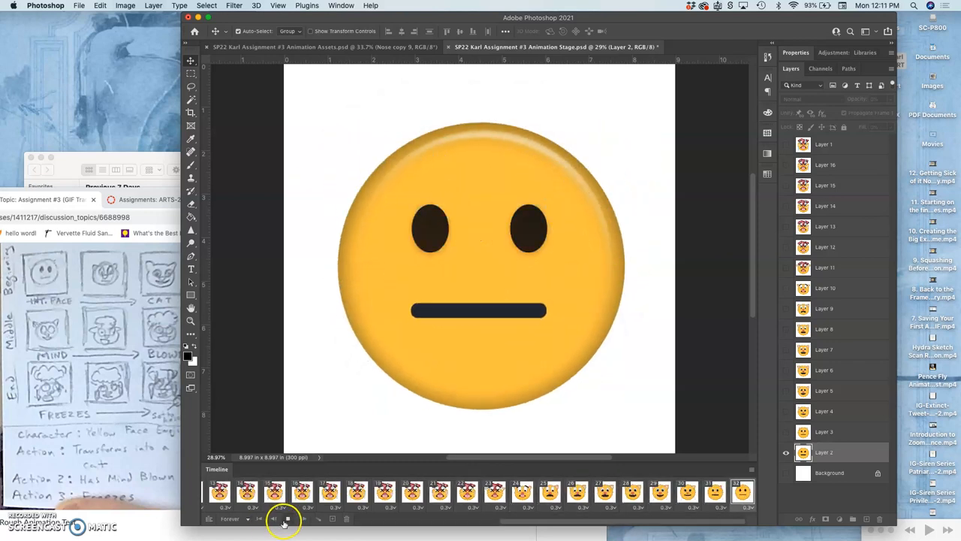
click(288, 519)
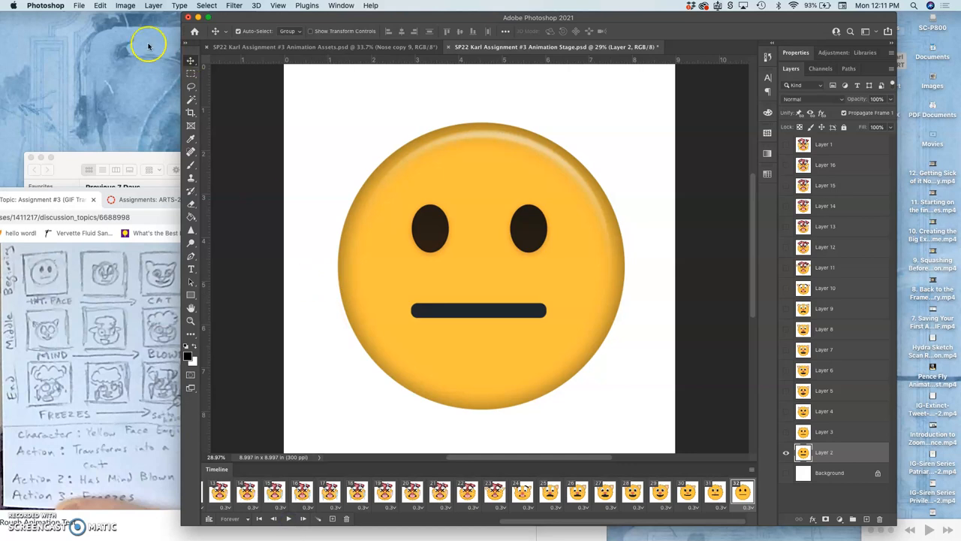
- Open the File menu to begin the Save for Web (Legacy) GIF export
click(78, 5)
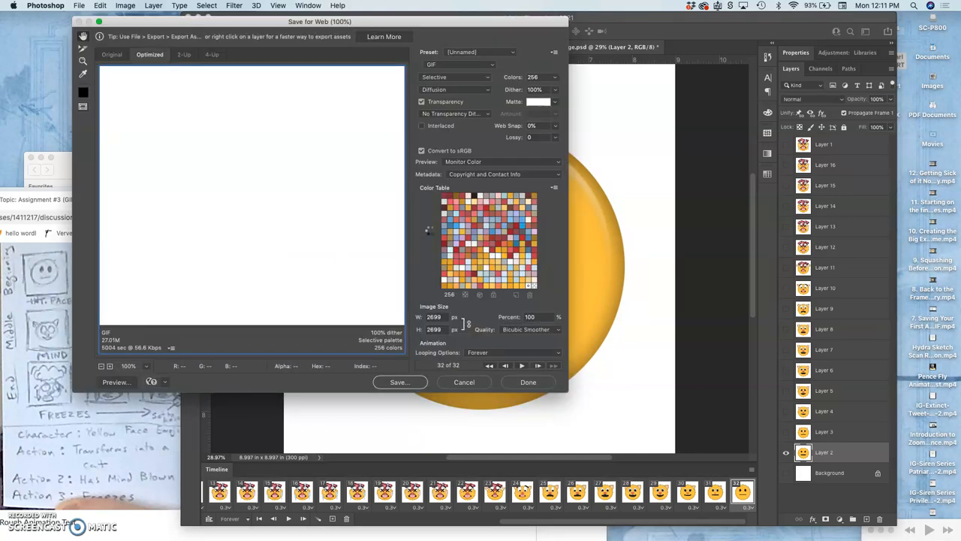
mouse_move(443, 383)
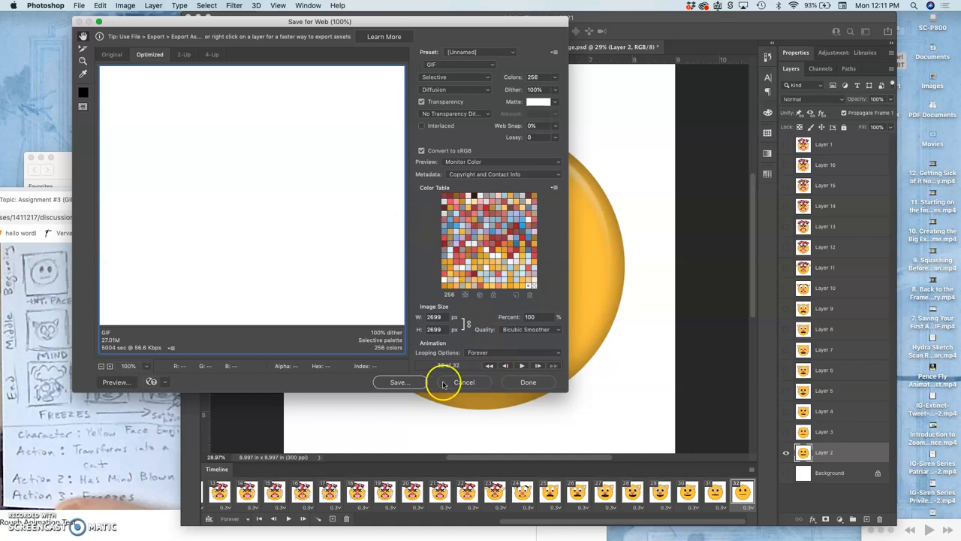
- Save the optimized looping GIF into the Downloads folder
click(400, 382)
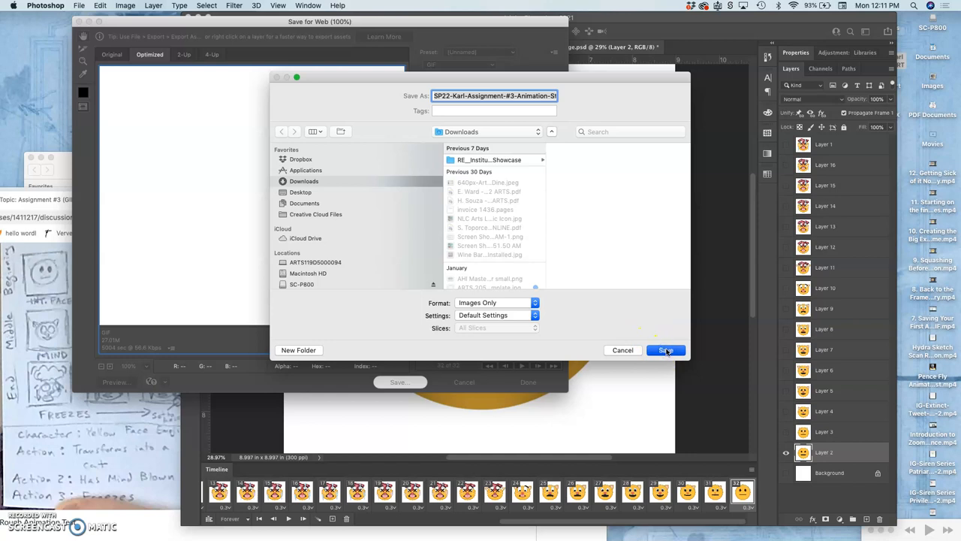
click(666, 350)
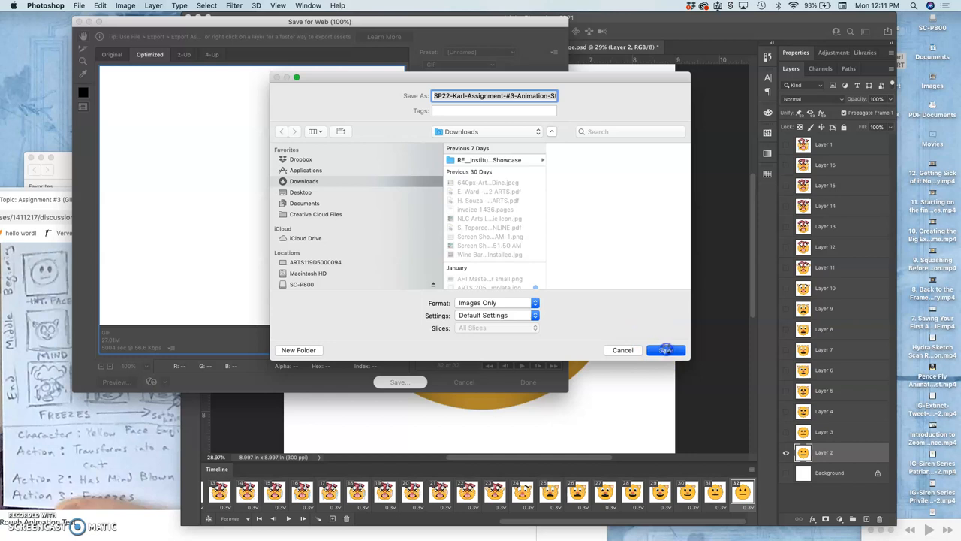